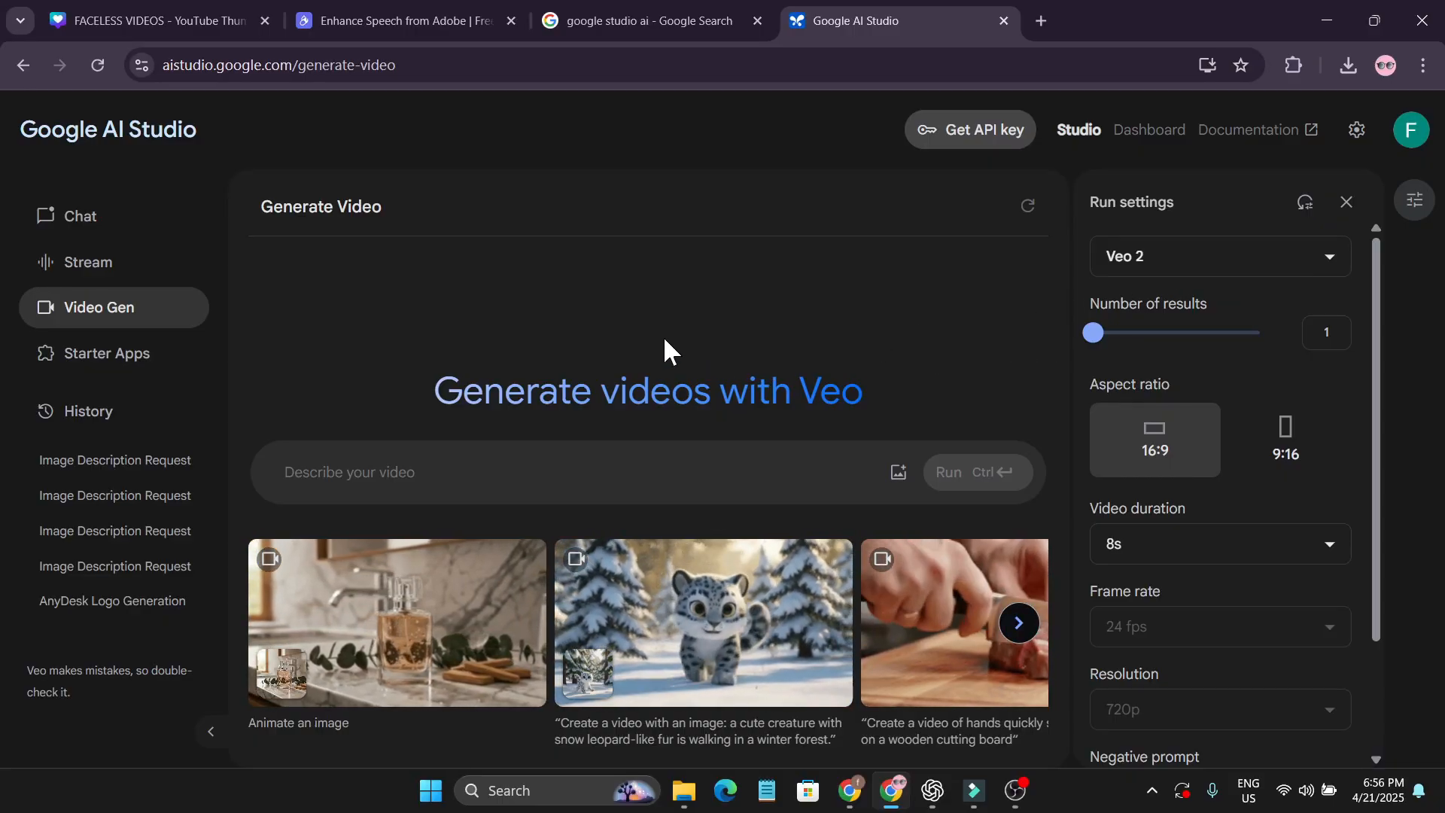
- Open Google AI Studio from the 'google studio ai' search results
left_click(646, 19)
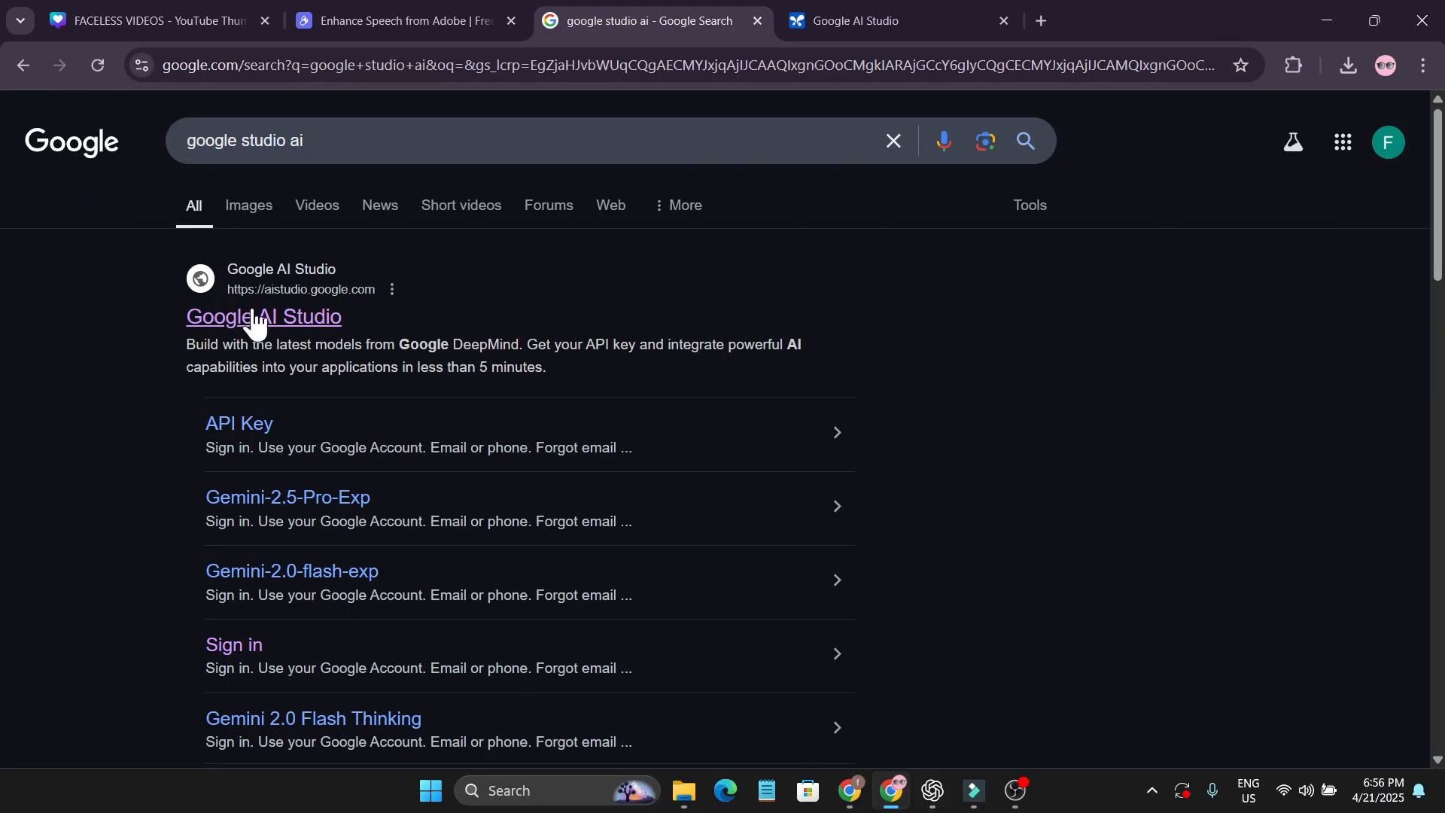
mouse_move(282, 327)
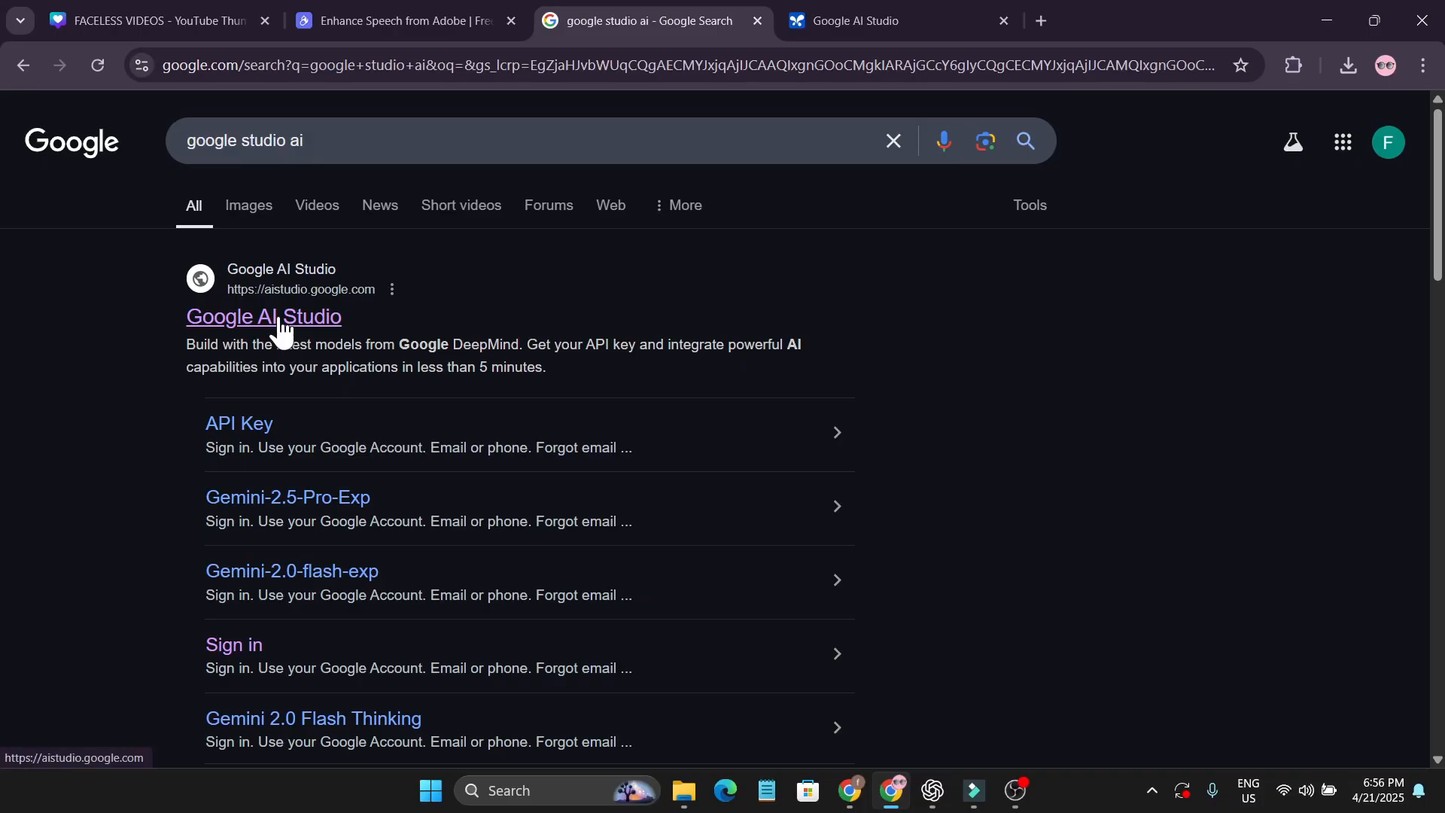
mouse_move(456, 306)
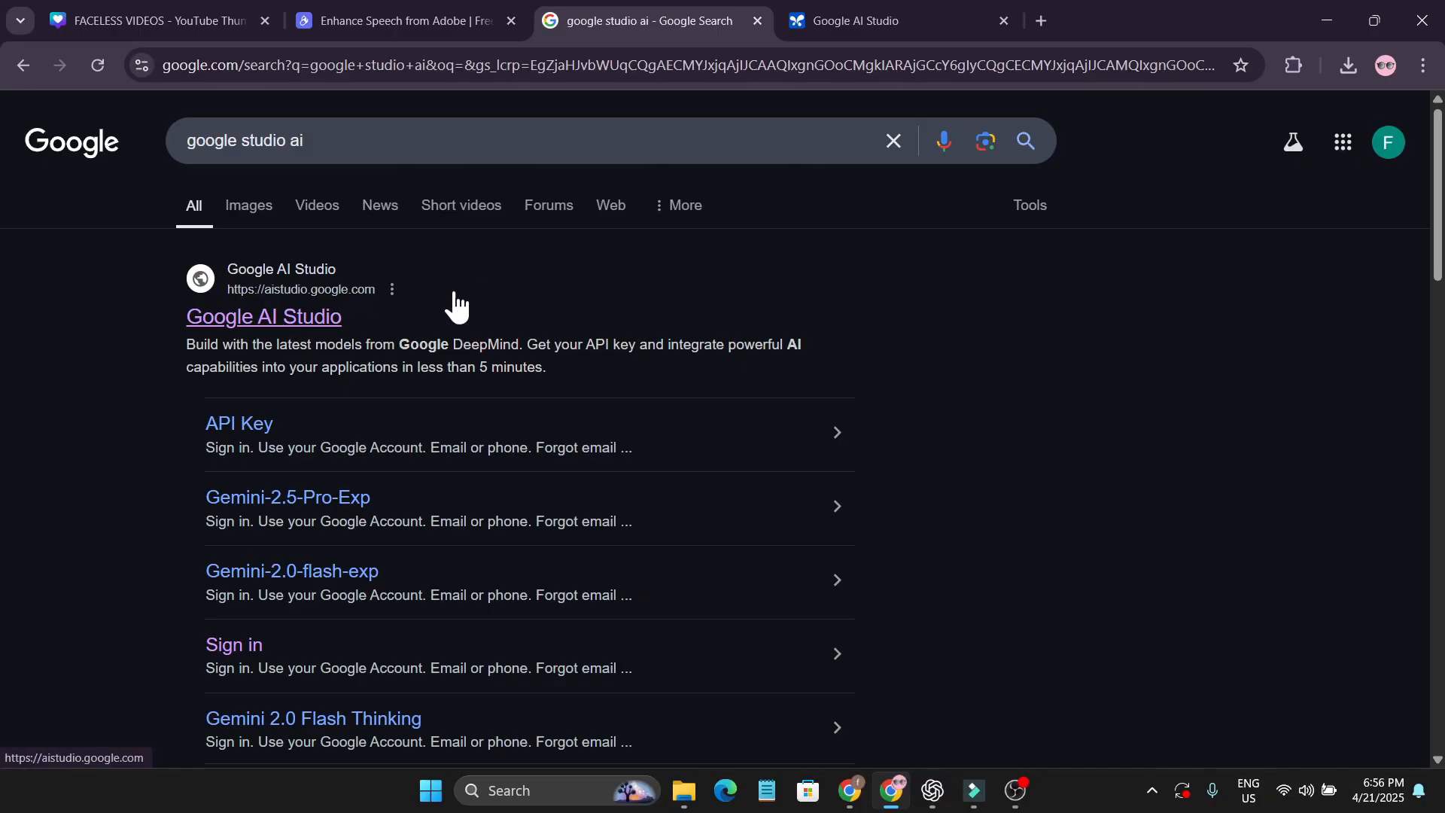
left_click(885, 20)
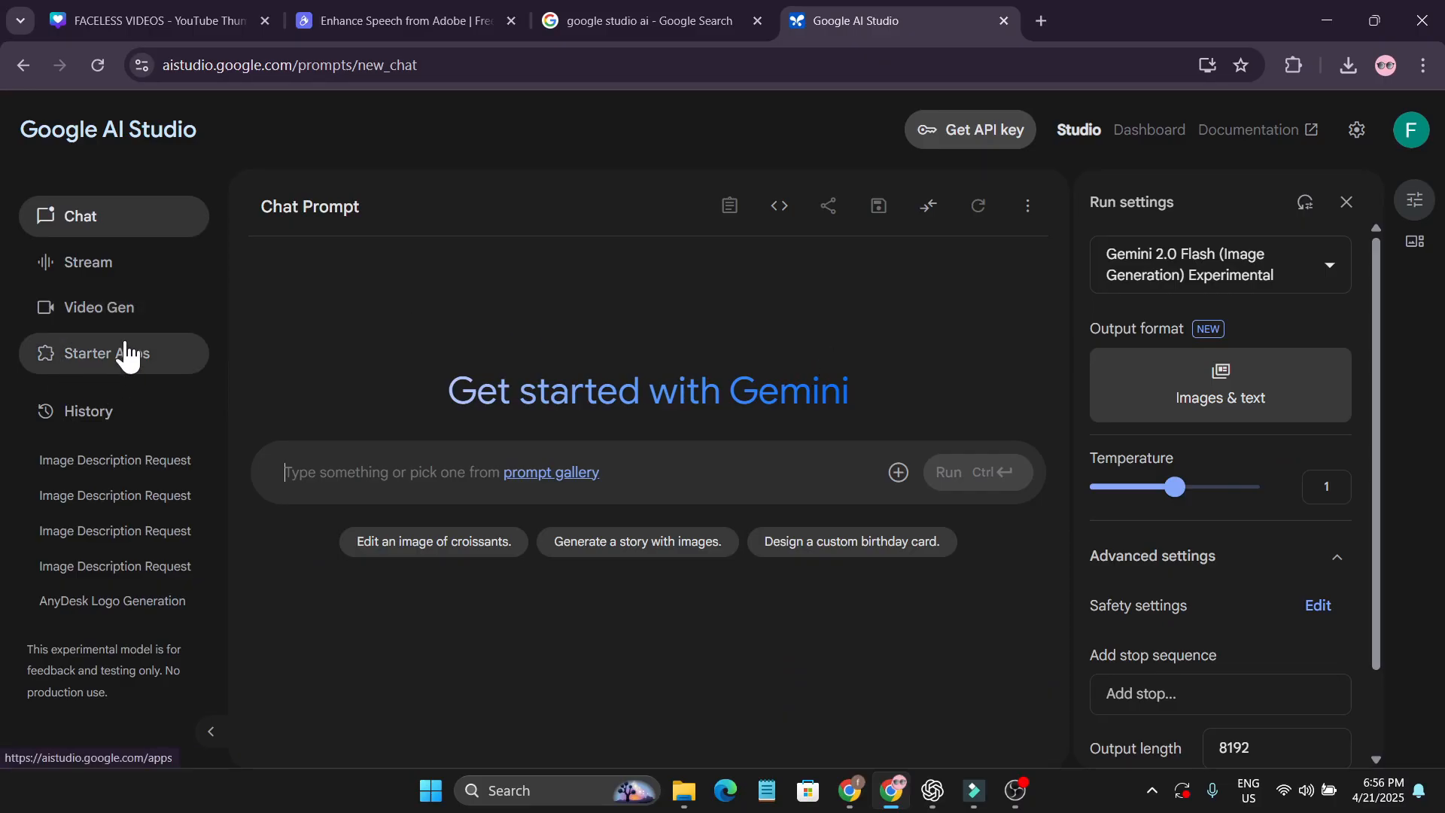
- Set up Video Gen with Veo 2, 2 results, 16:9 ratio and 8-second duration
left_click(96, 308)
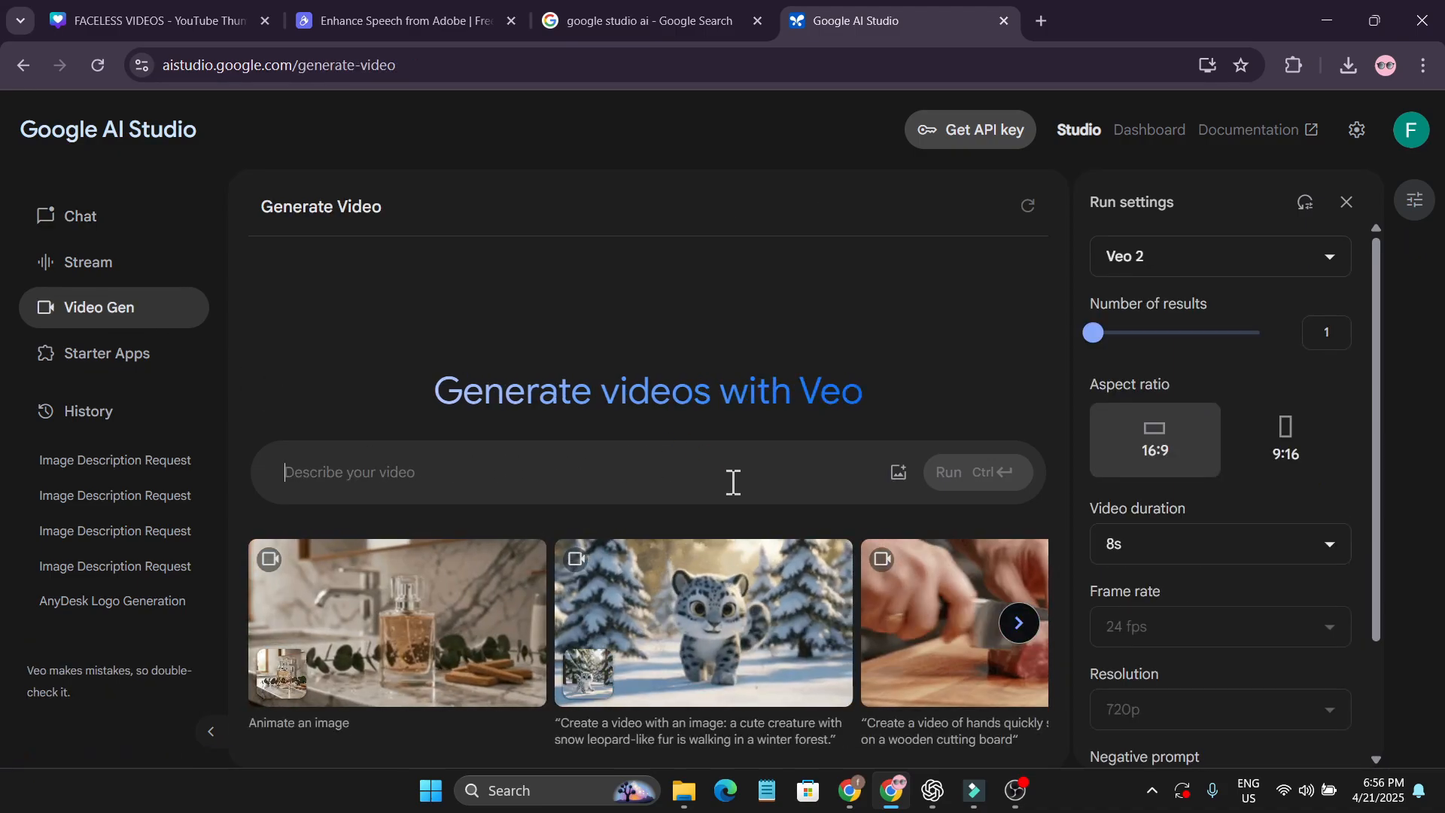
left_click(1218, 256)
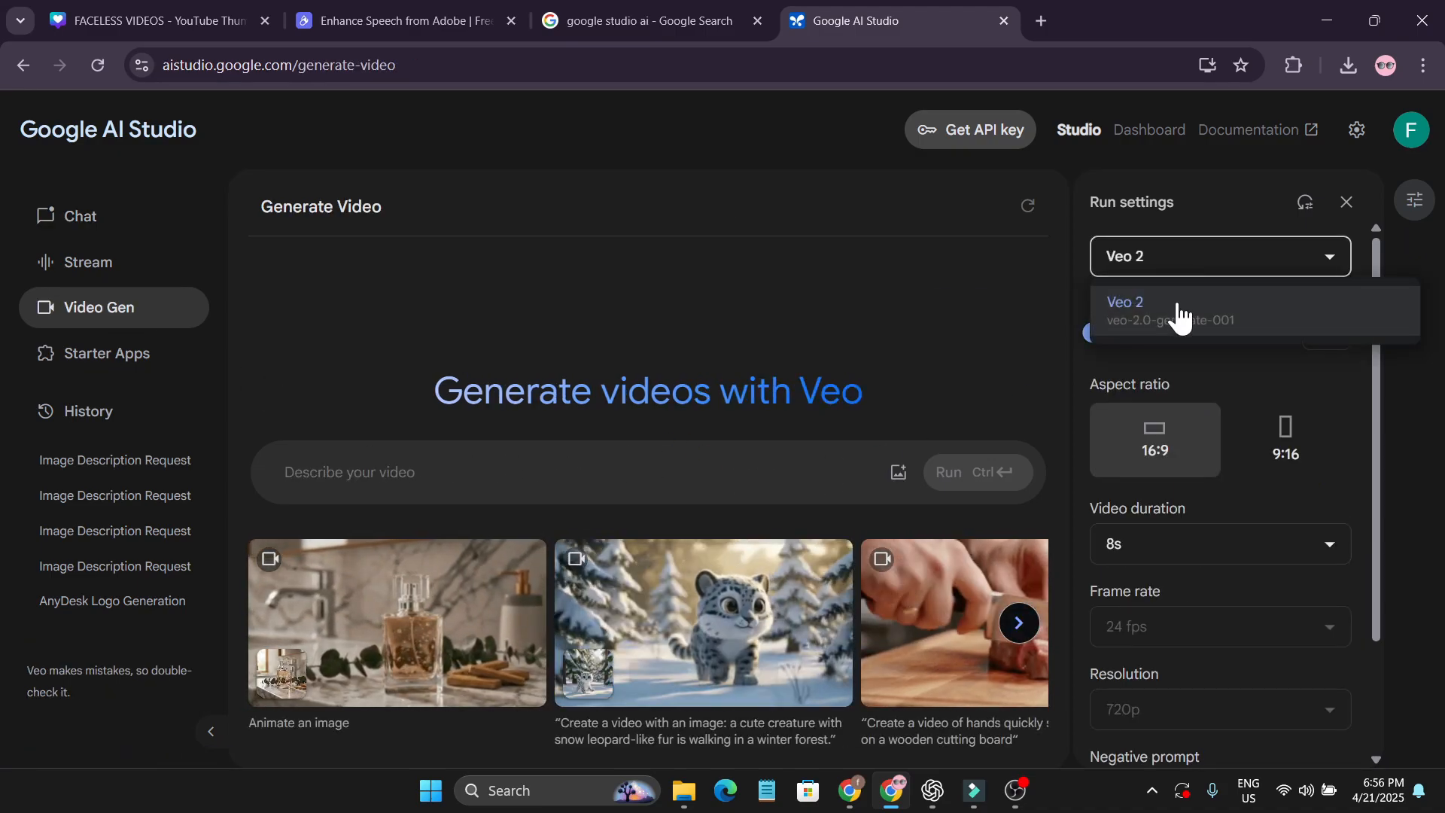
left_click(1180, 310)
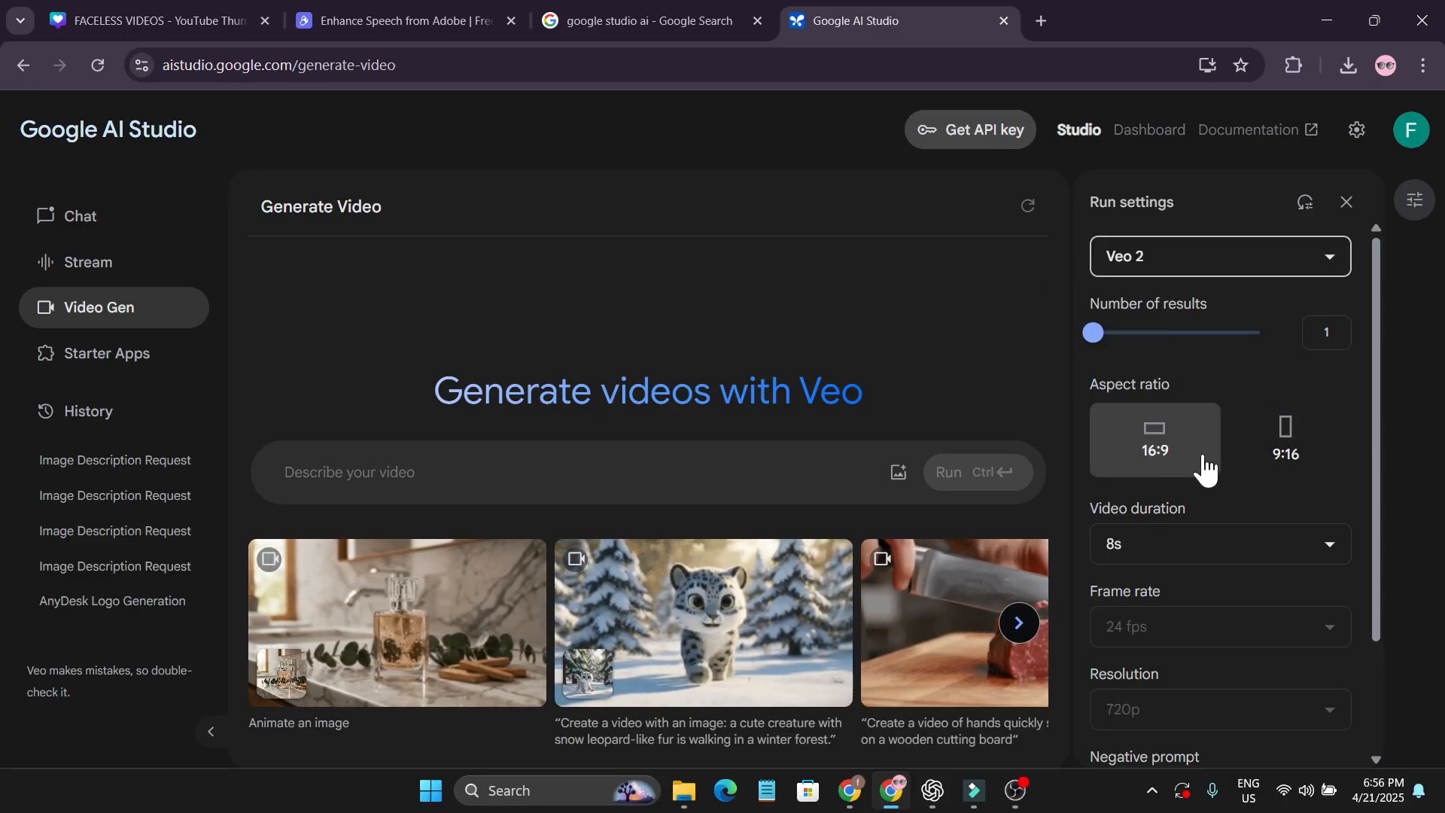
left_click_drag(1093, 332, 1255, 333)
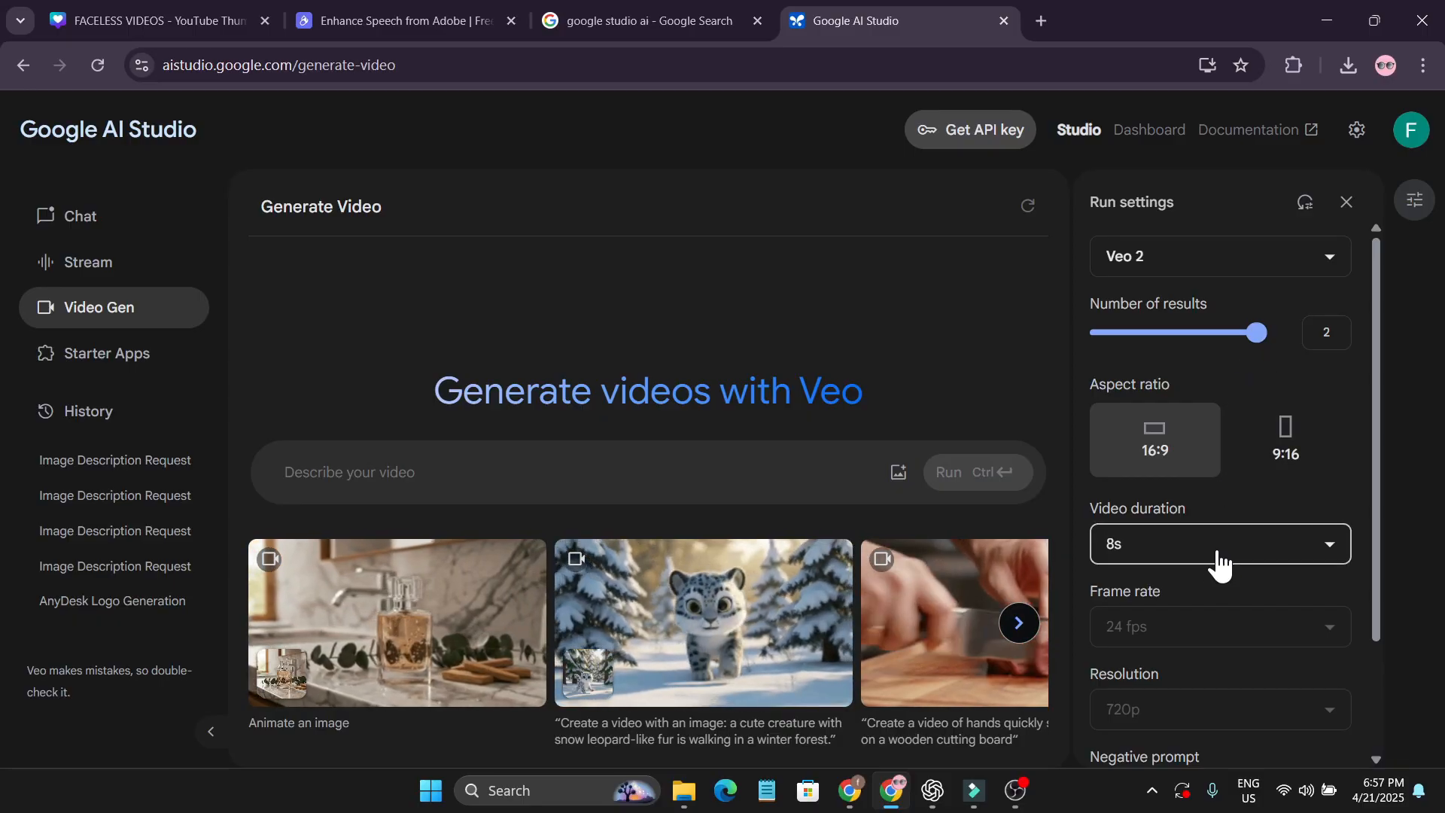
left_click(1218, 543)
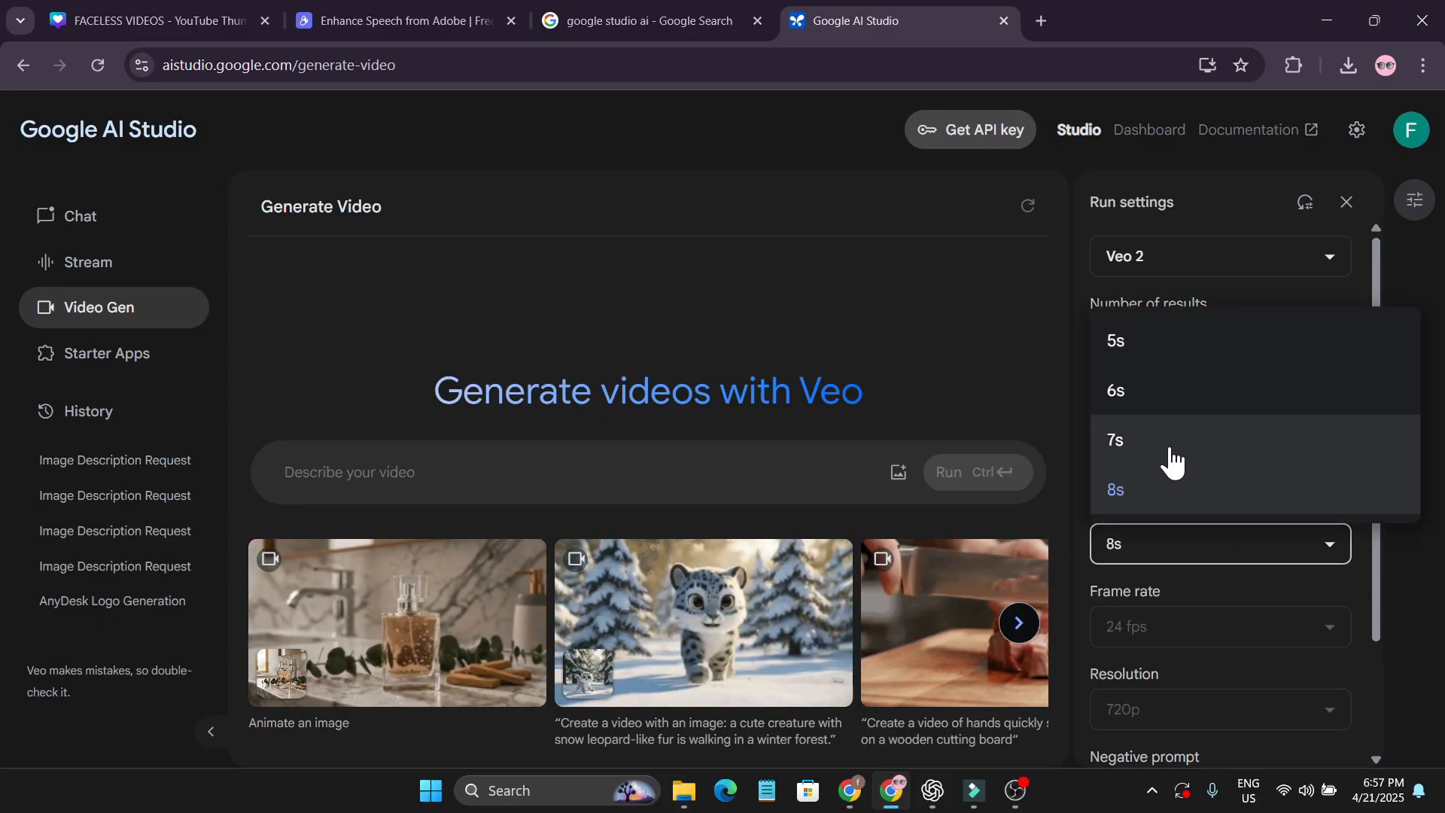
left_click(1115, 439)
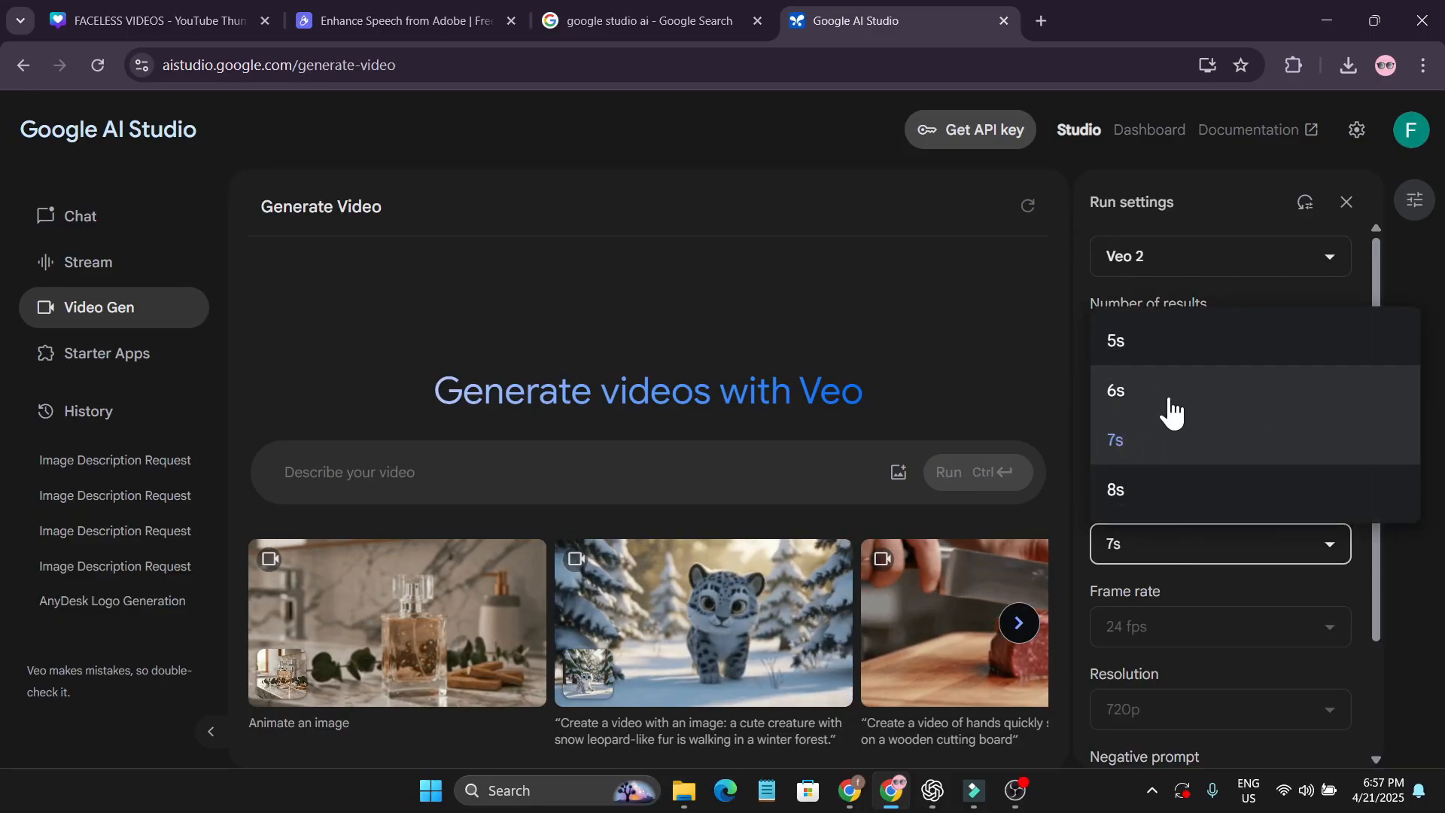
left_click(1115, 490)
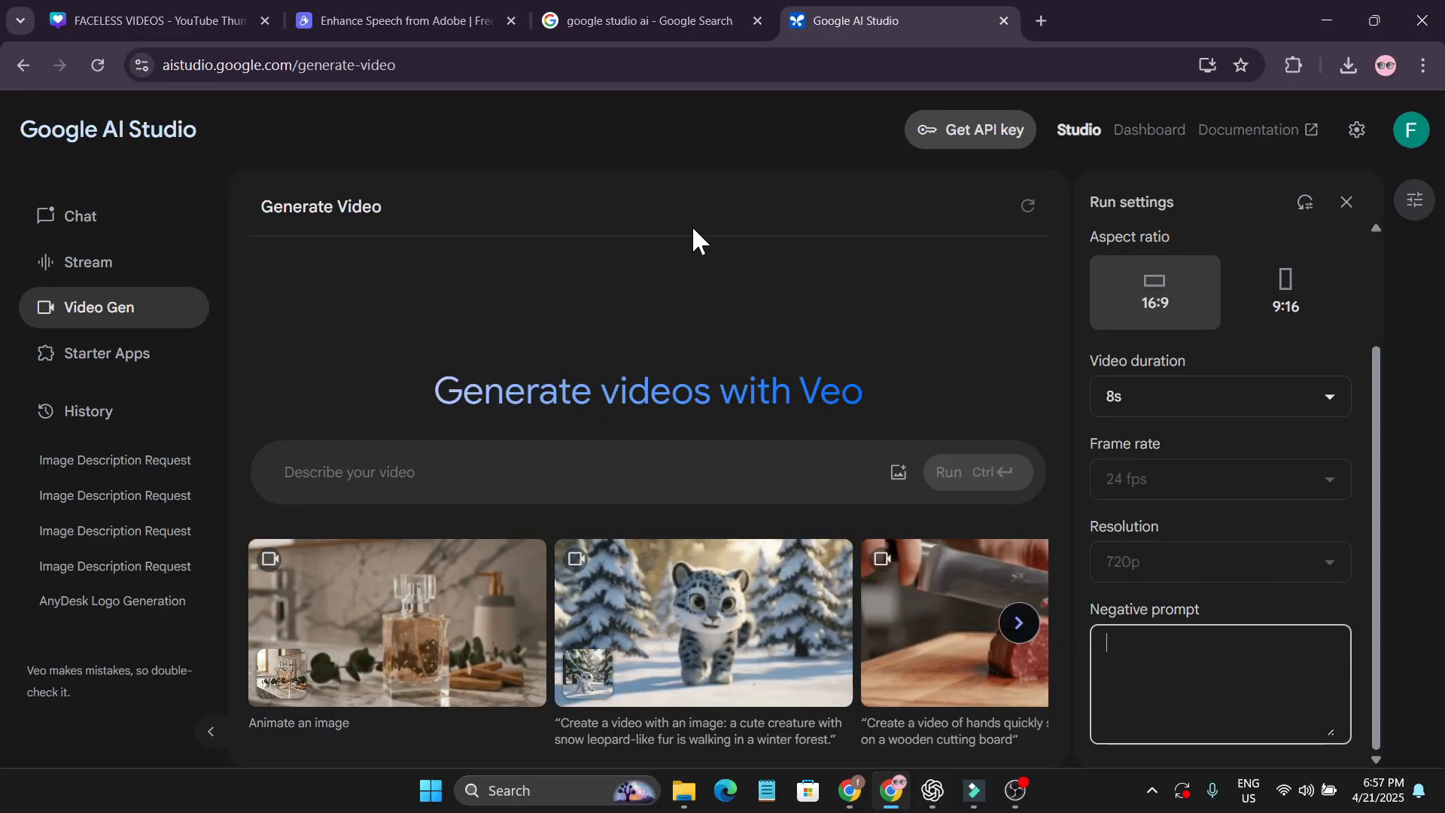
- Generate videos from the prompt 'a panda cooking in a kitchen'
type("a panda cooking in a kitchen")
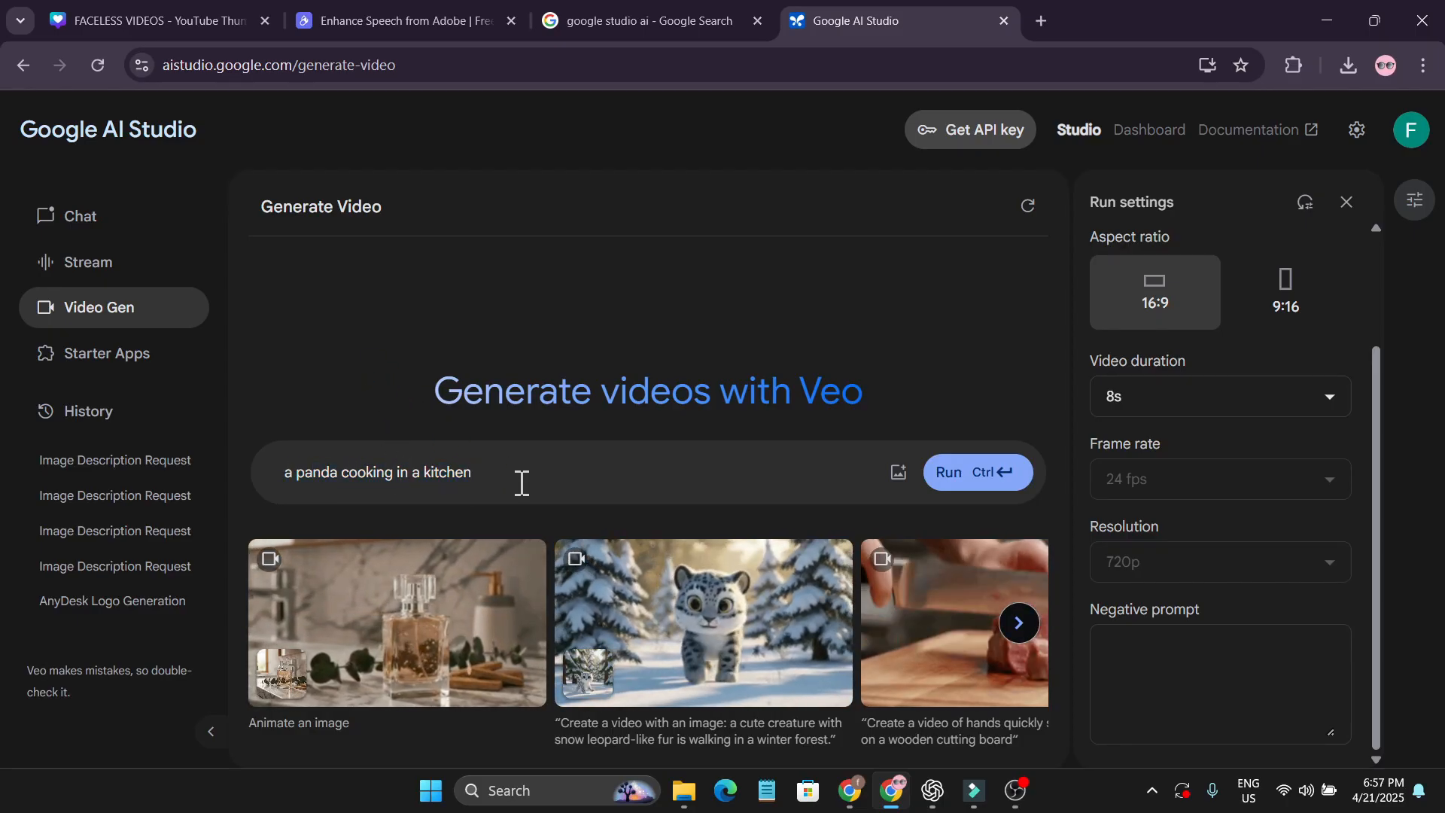
left_click(975, 471)
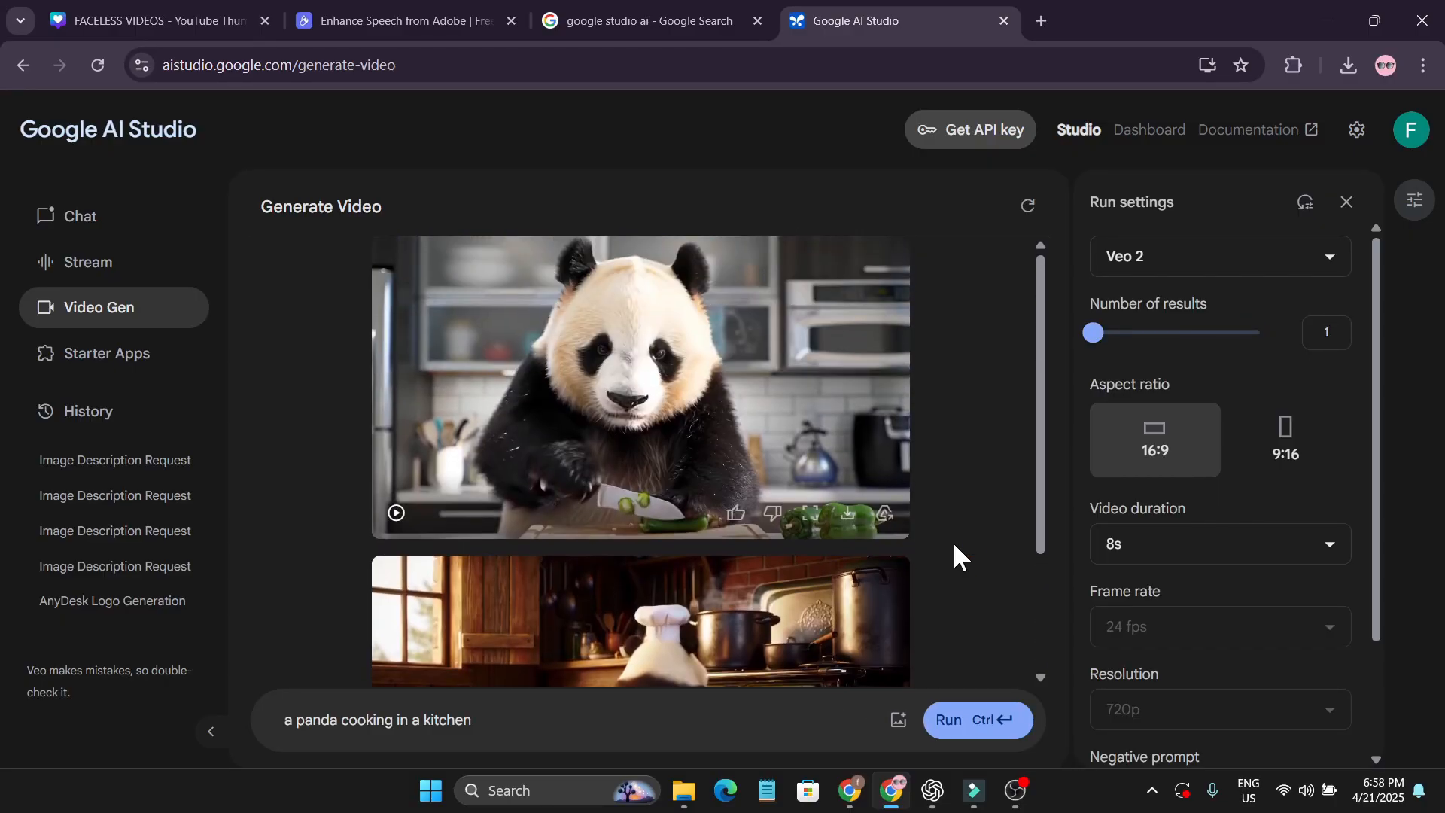
- View both panda videos enlarged and play the chef-hat panda clip
left_click(396, 514)
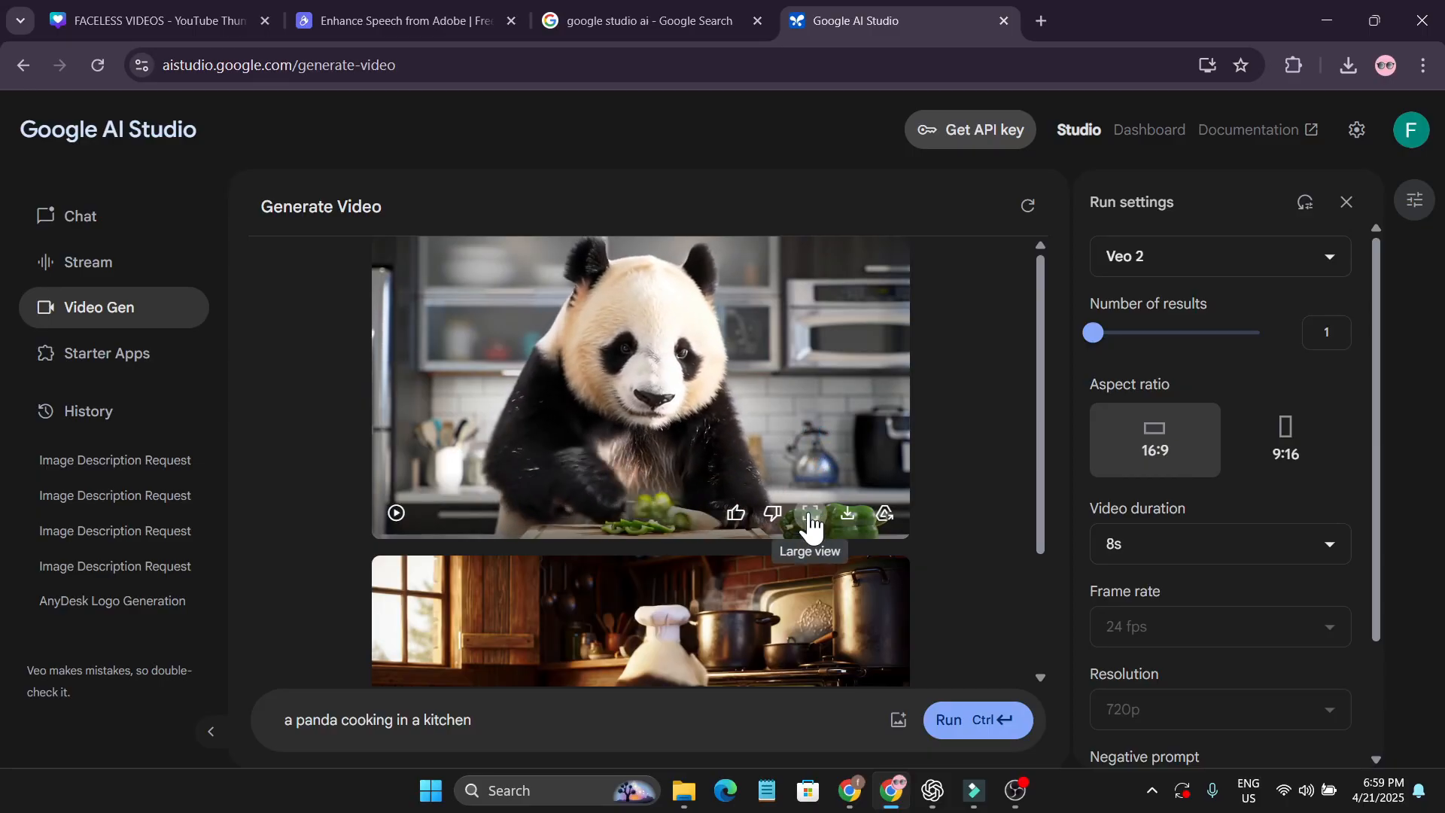
left_click(809, 513)
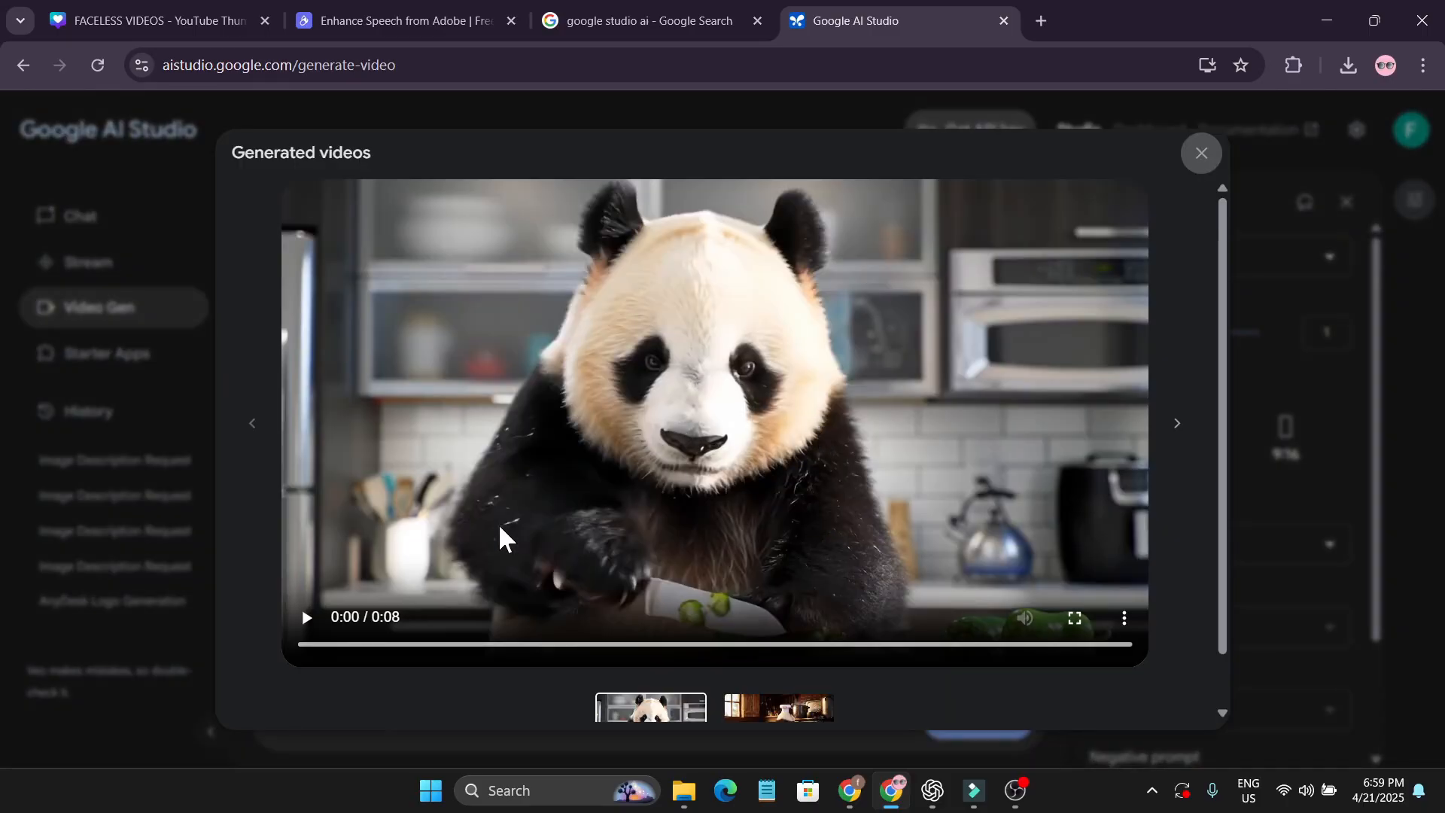
left_click(306, 618)
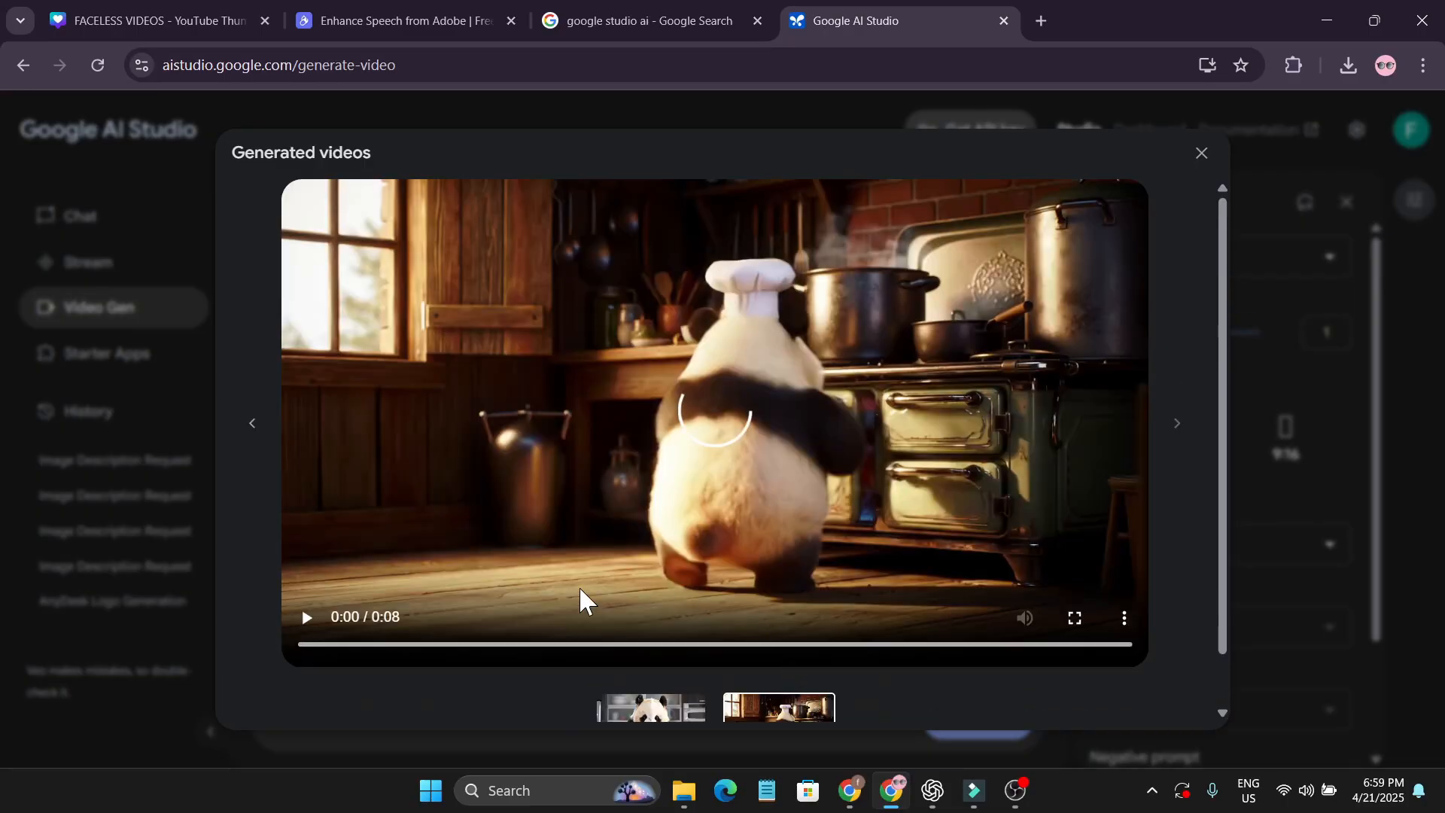
left_click(304, 617)
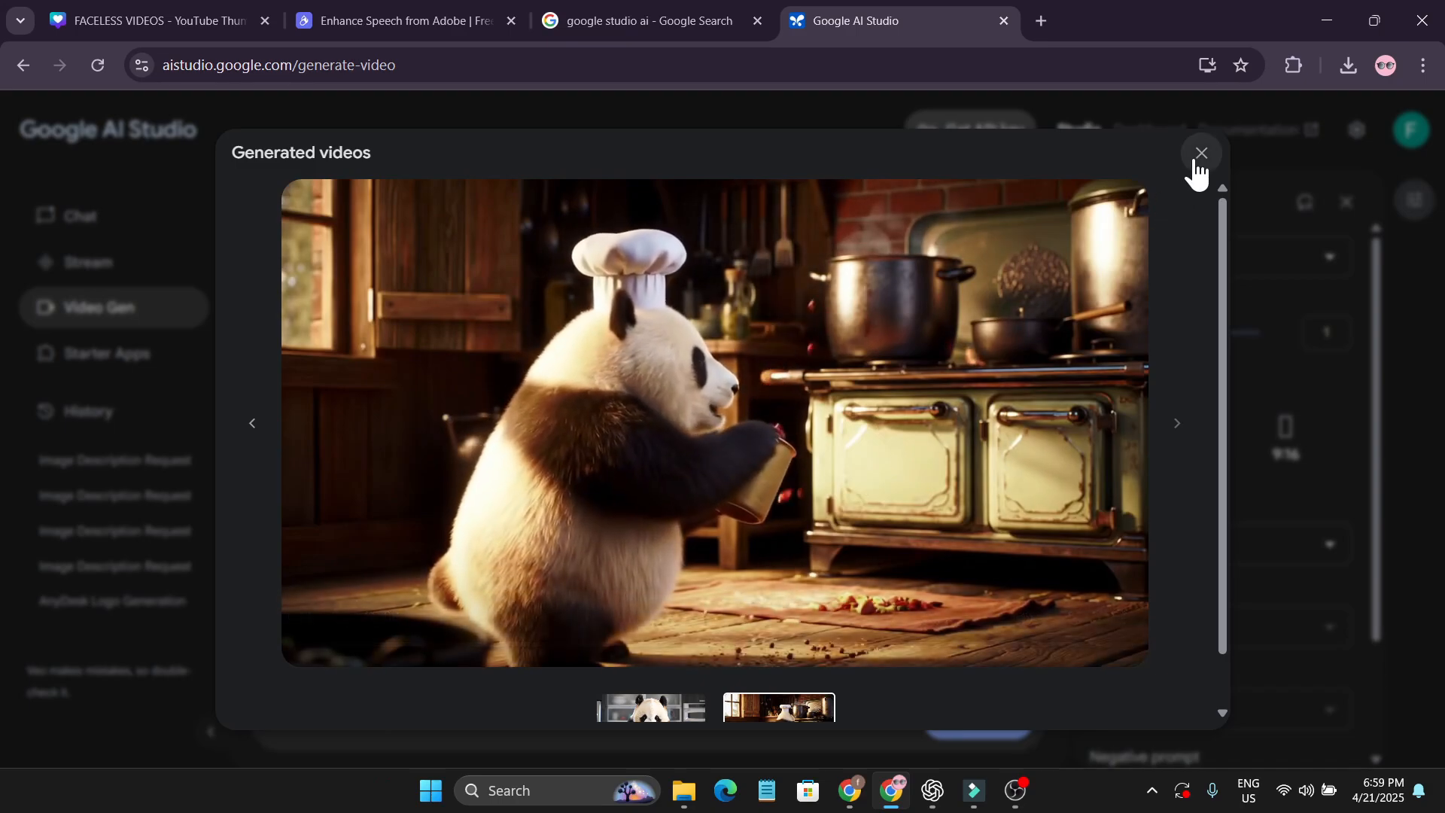
left_click(1202, 154)
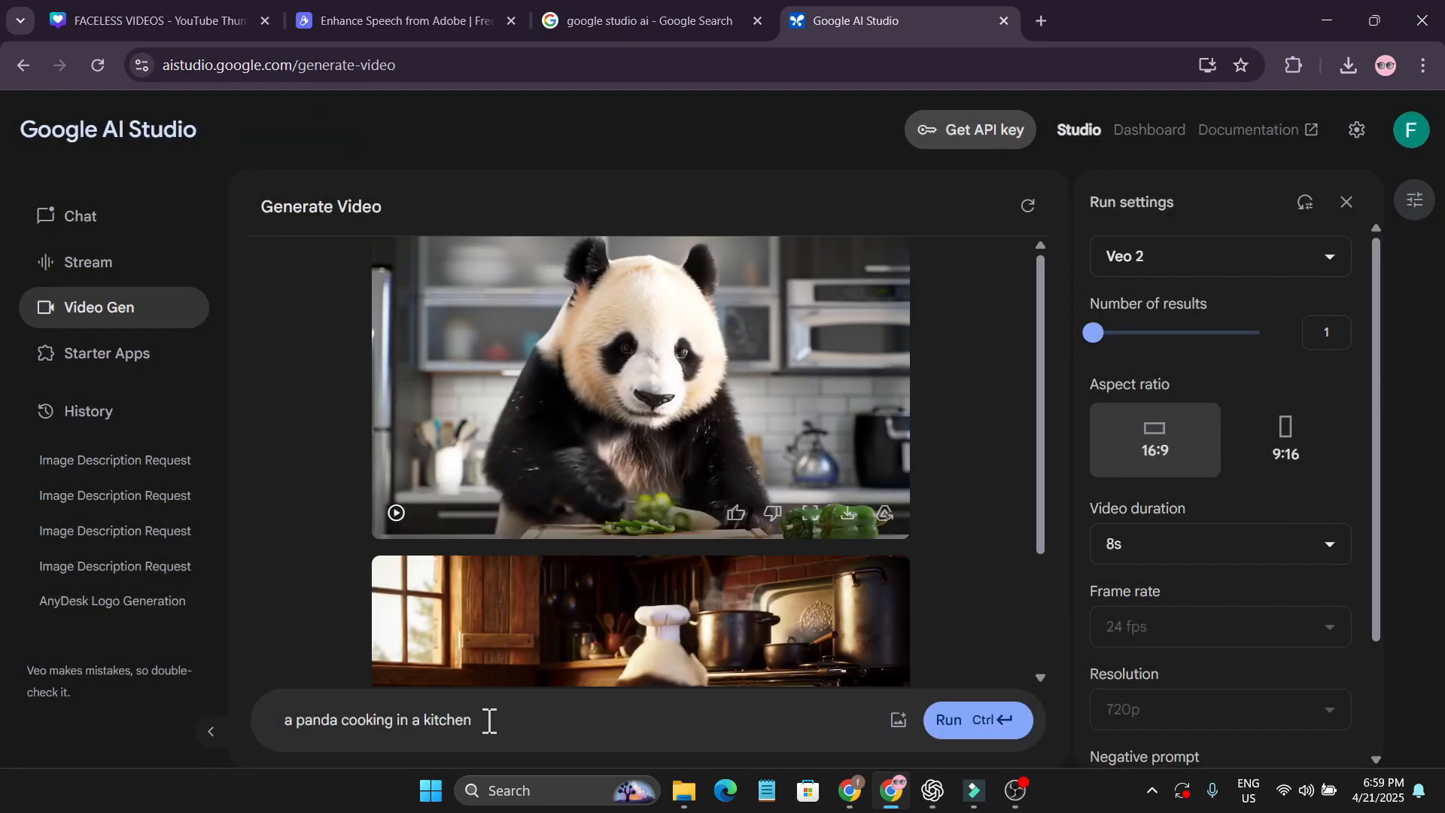
mouse_move(700, 494)
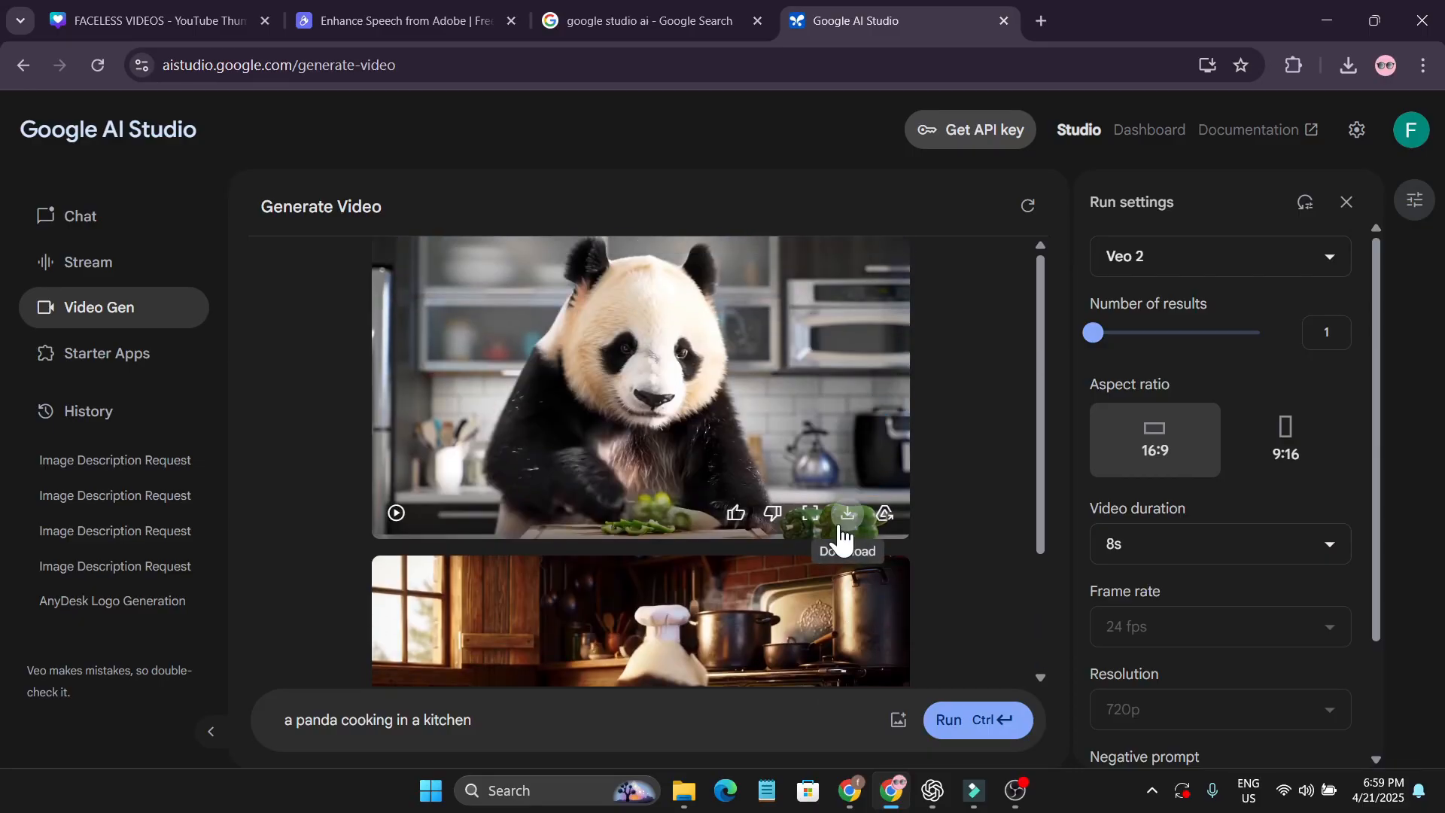
scroll("down", 3)
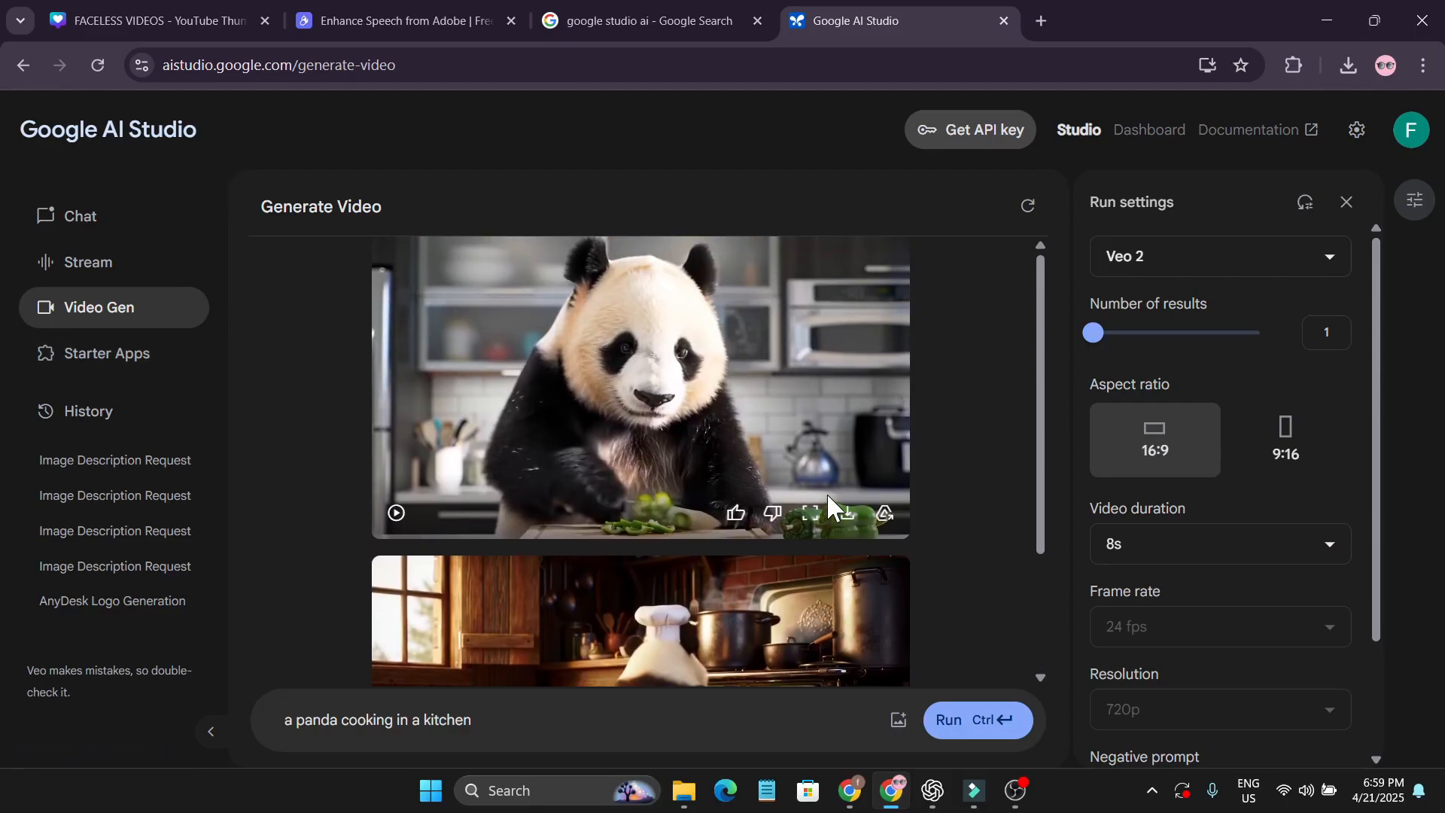
scroll("down", 3)
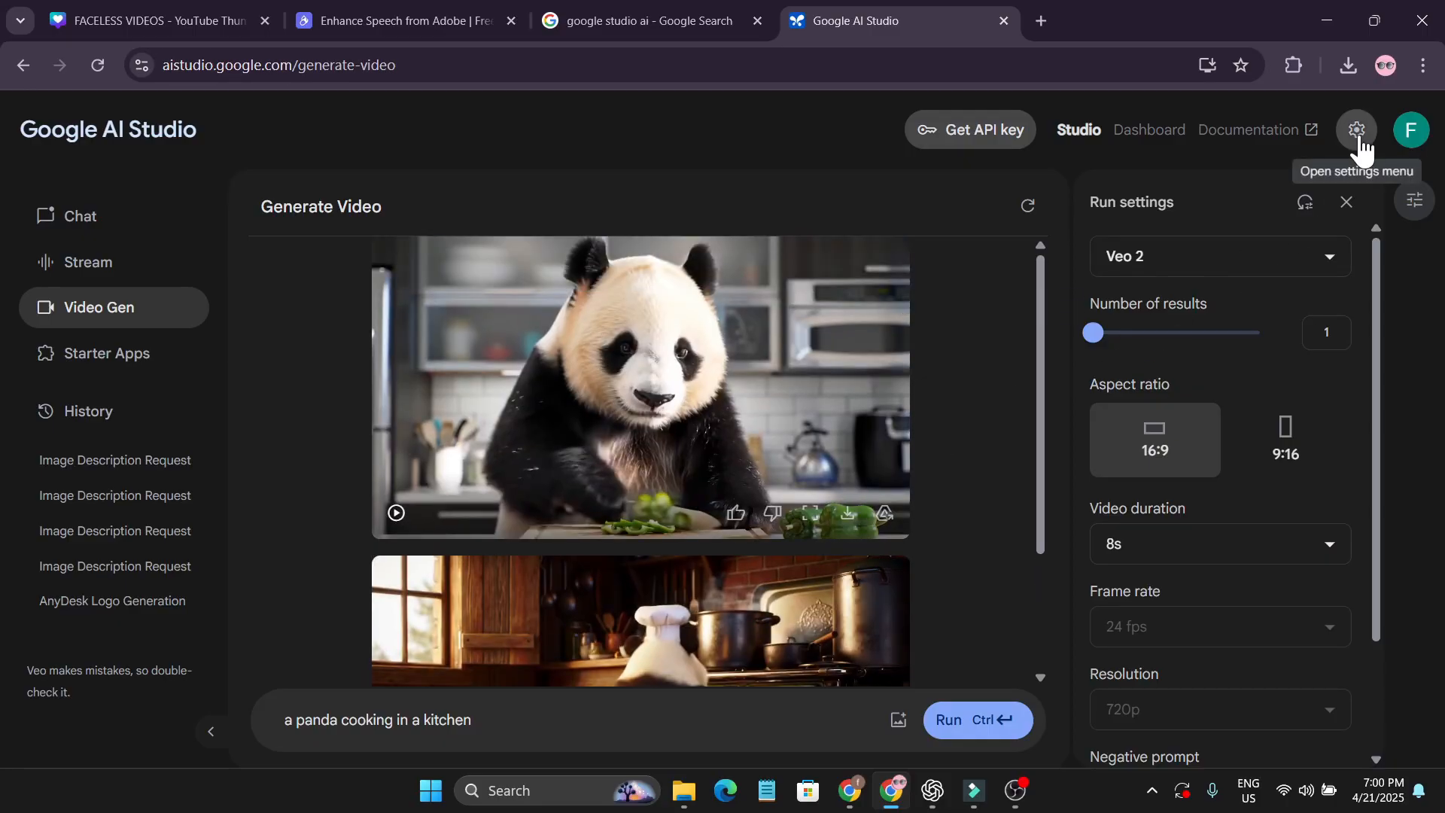
left_click(1355, 130)
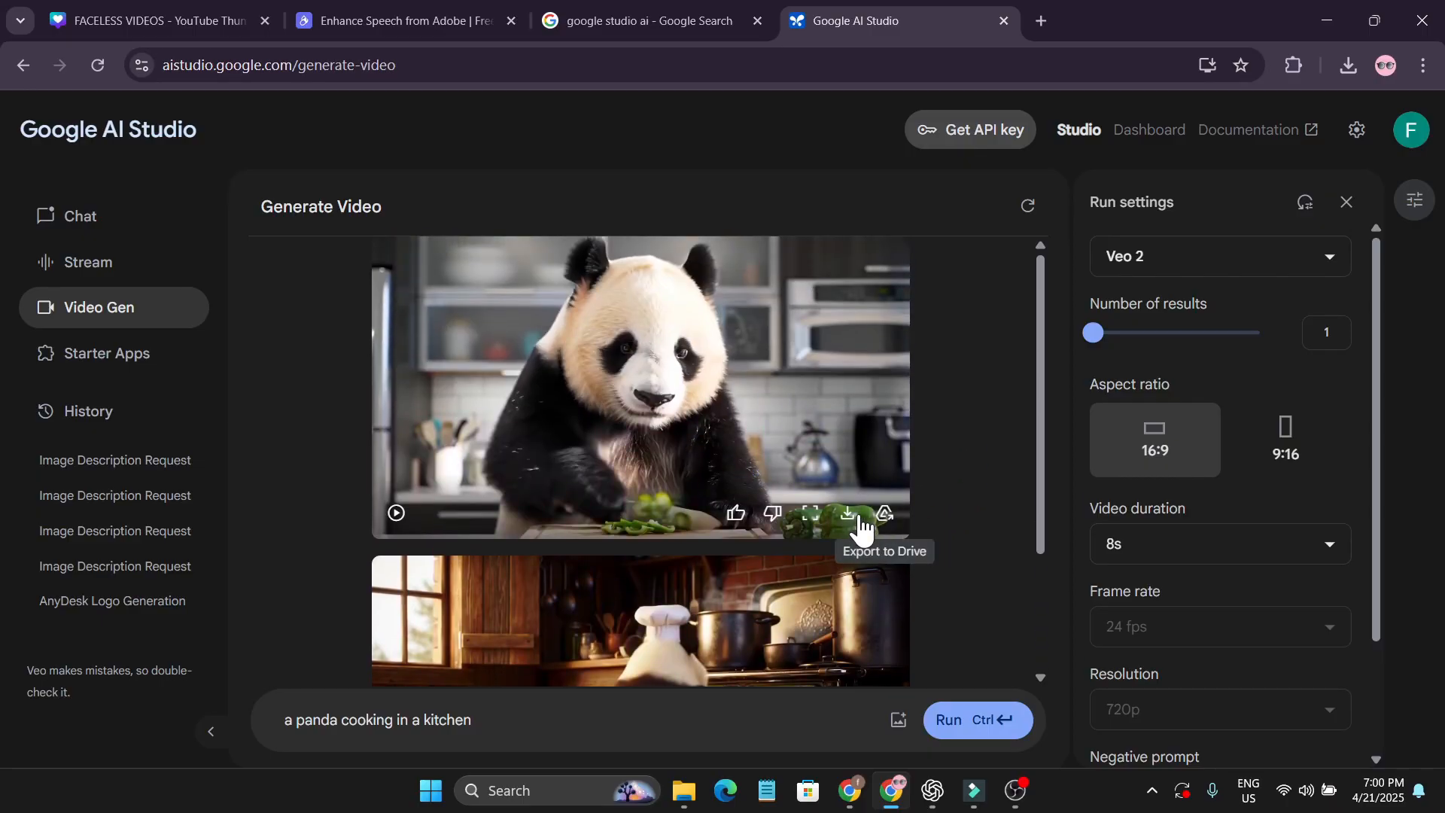
left_click(845, 513)
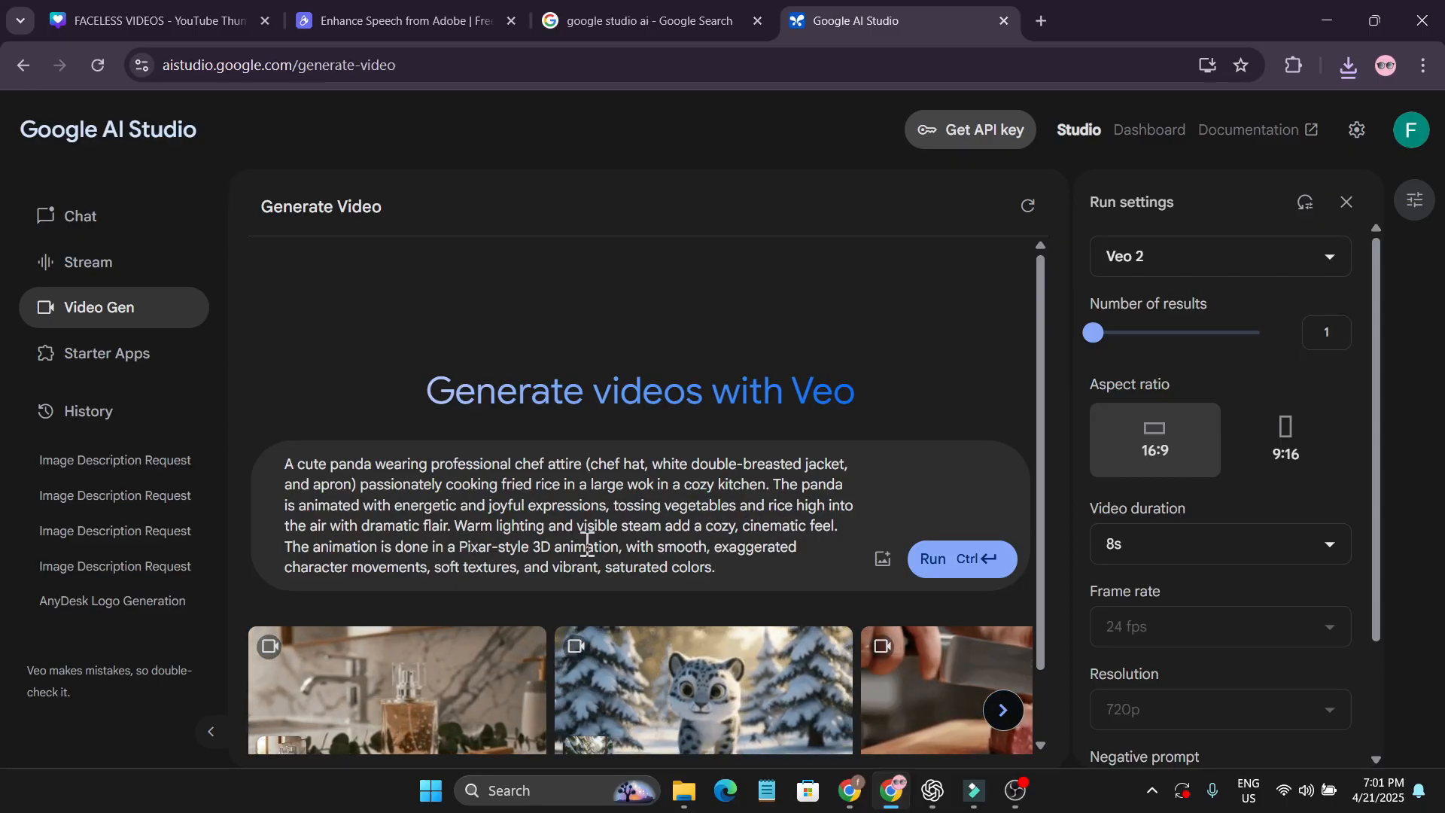
mouse_move(959, 557)
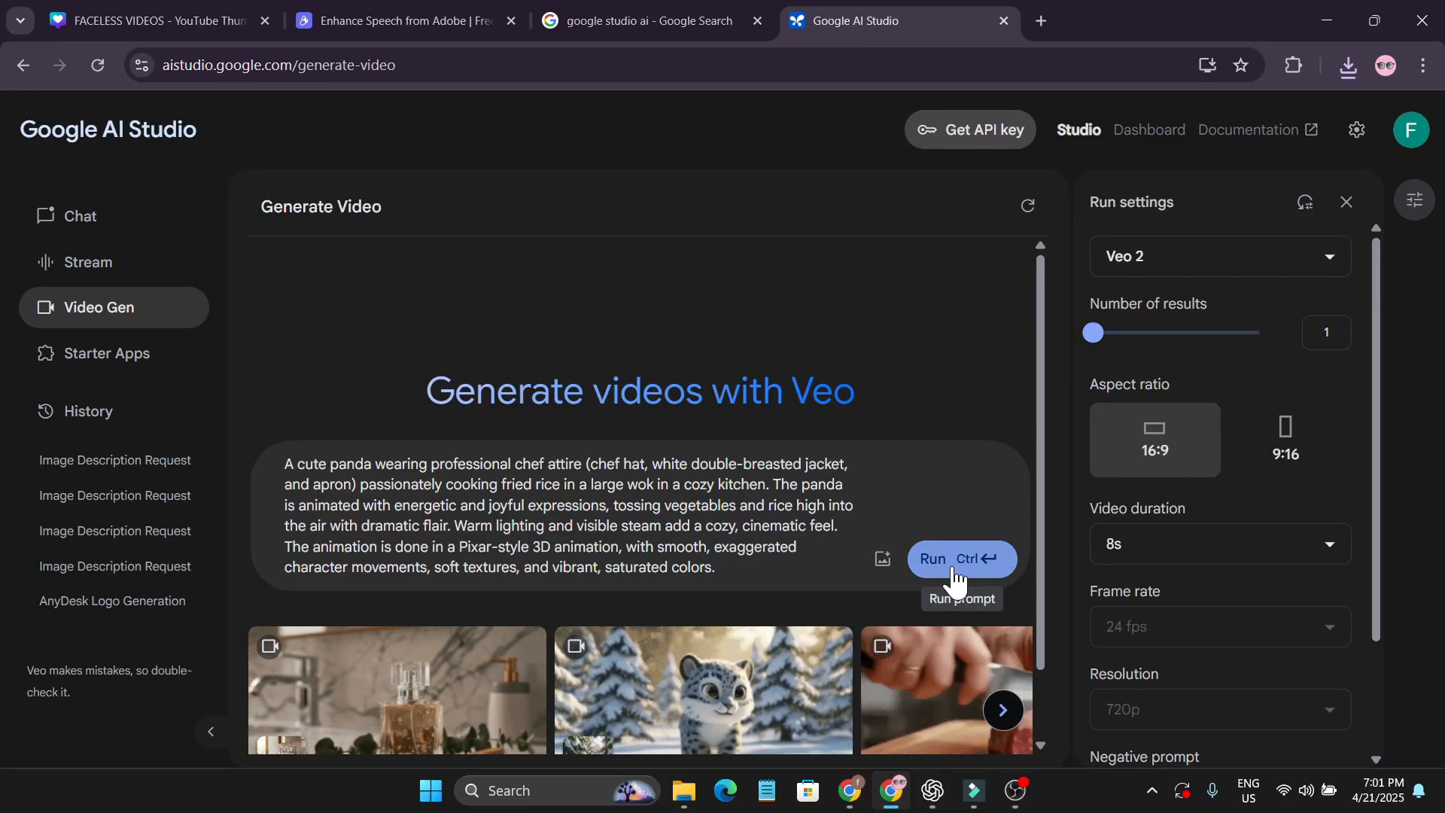
- Generate the video from the detailed Pixar-style chef panda prompt
left_click(933, 559)
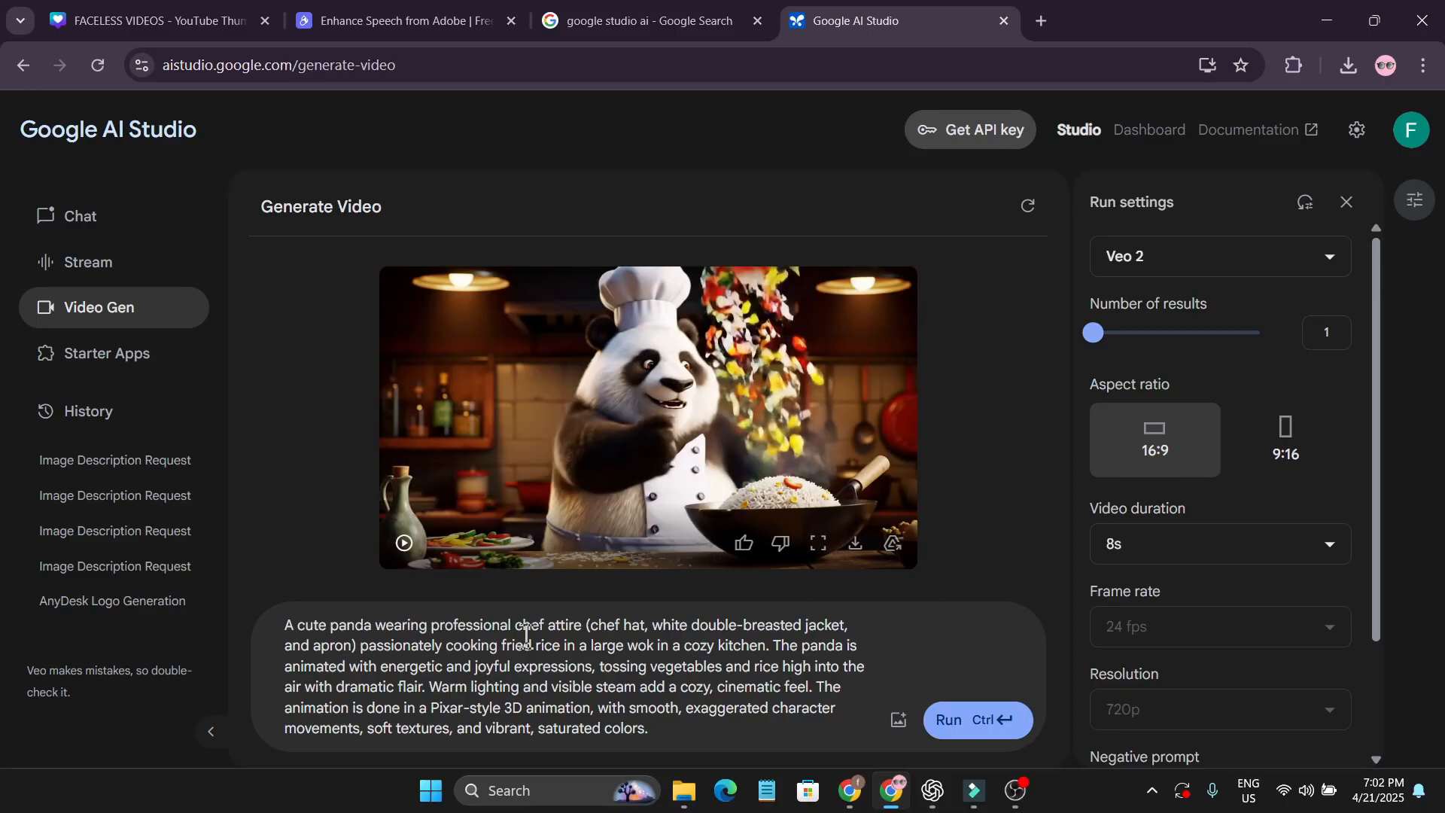
mouse_move(643, 450)
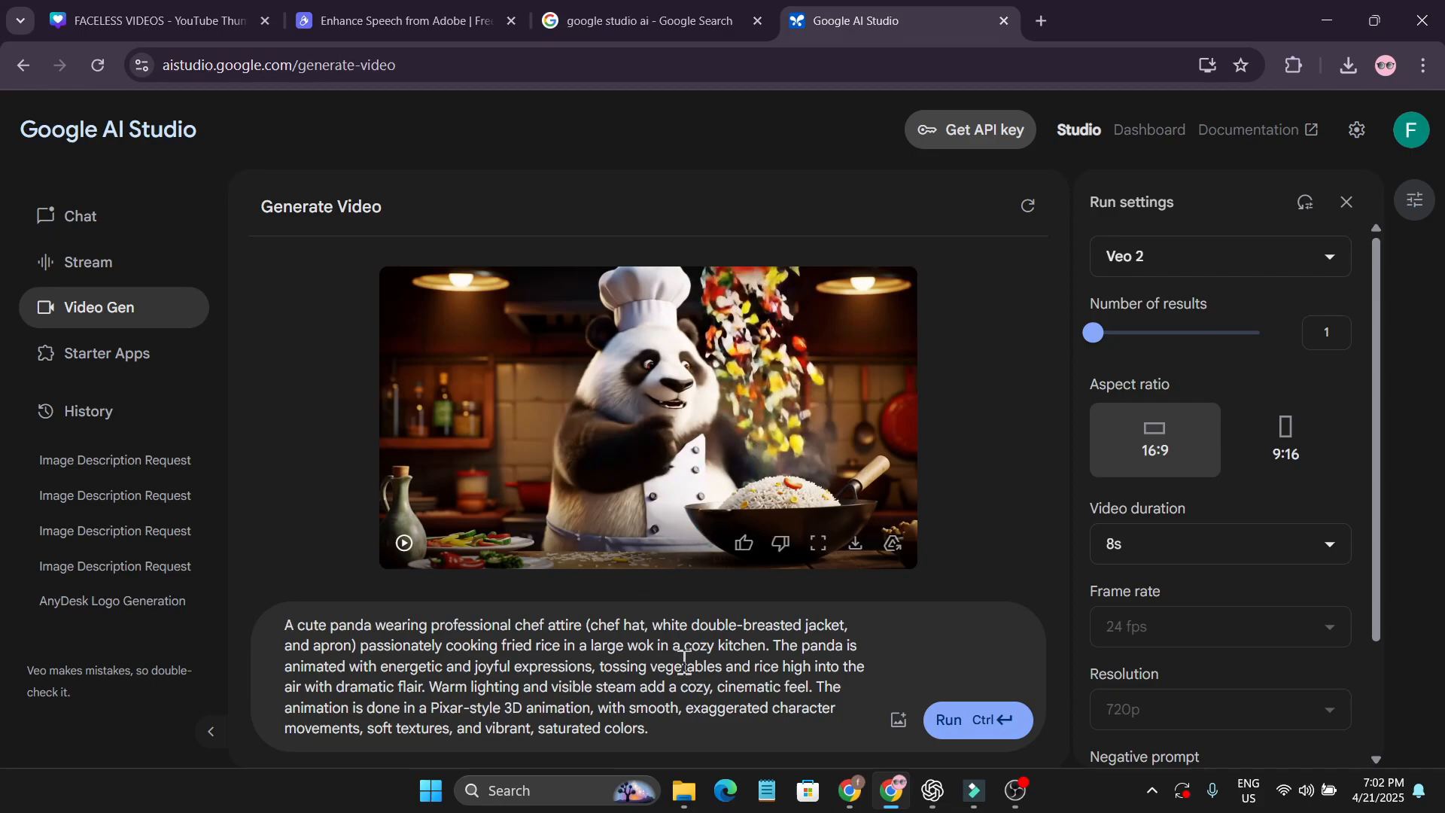
mouse_move(816, 543)
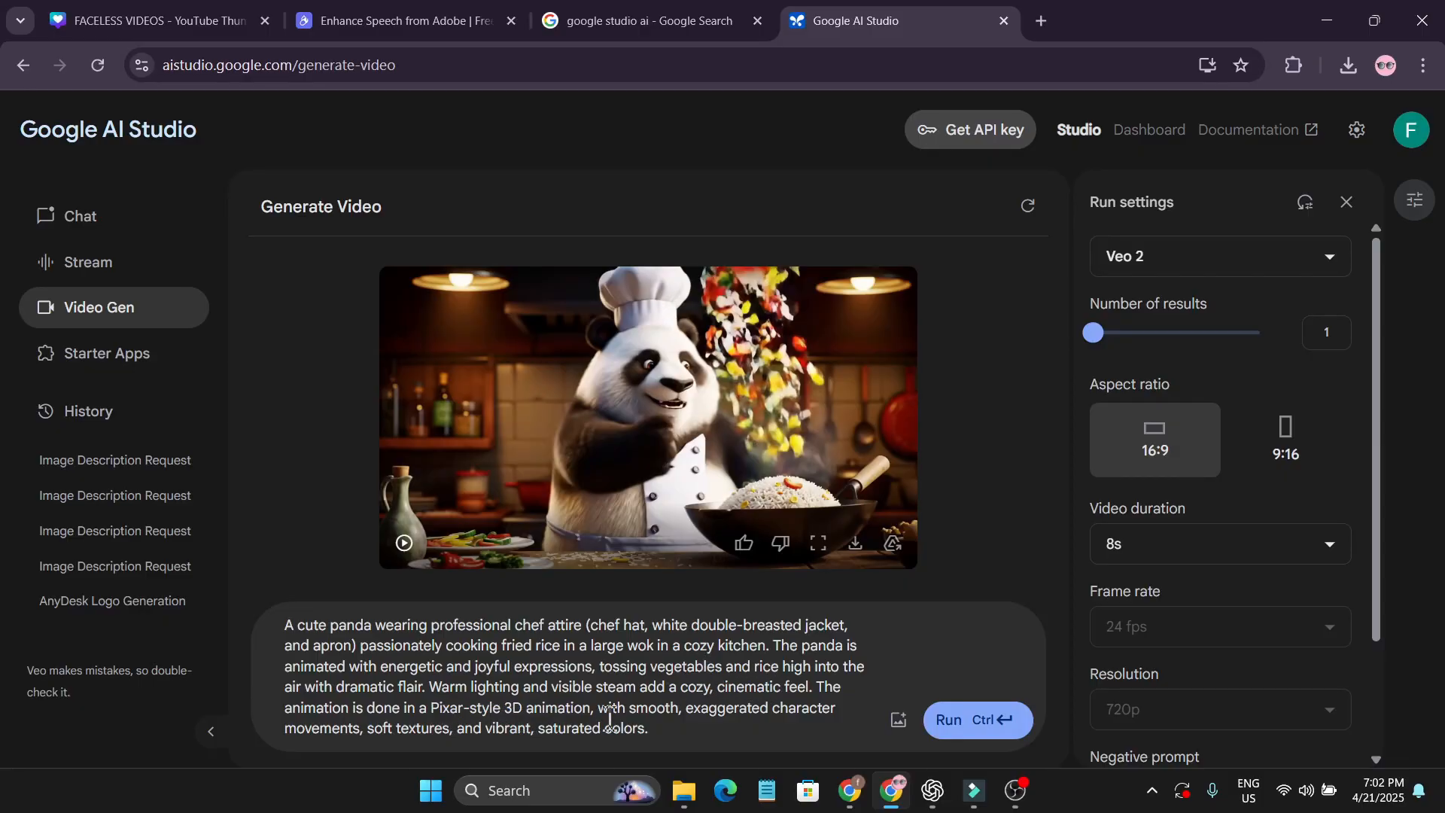
mouse_move(404, 544)
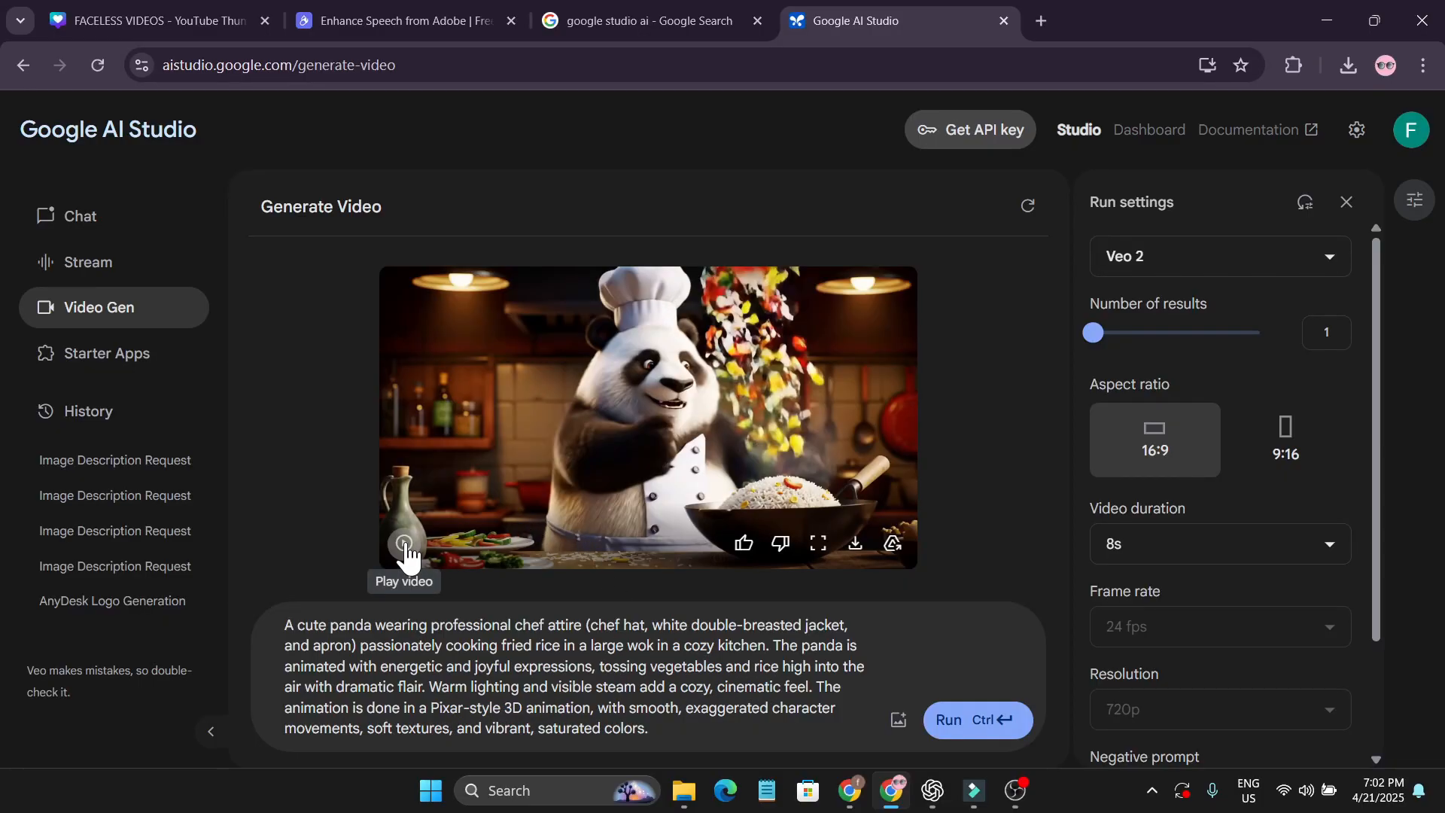
left_click(403, 543)
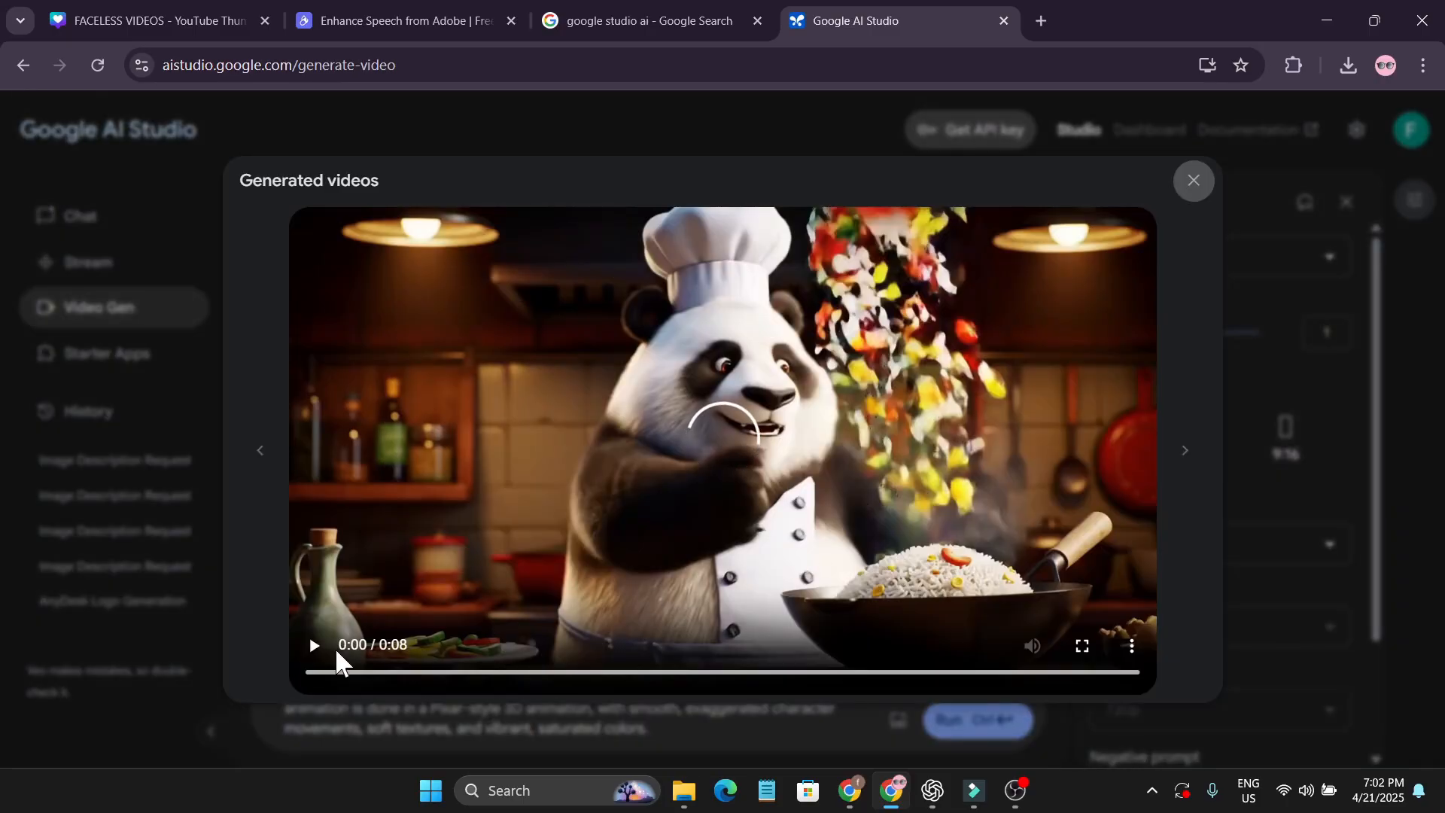
left_click(314, 644)
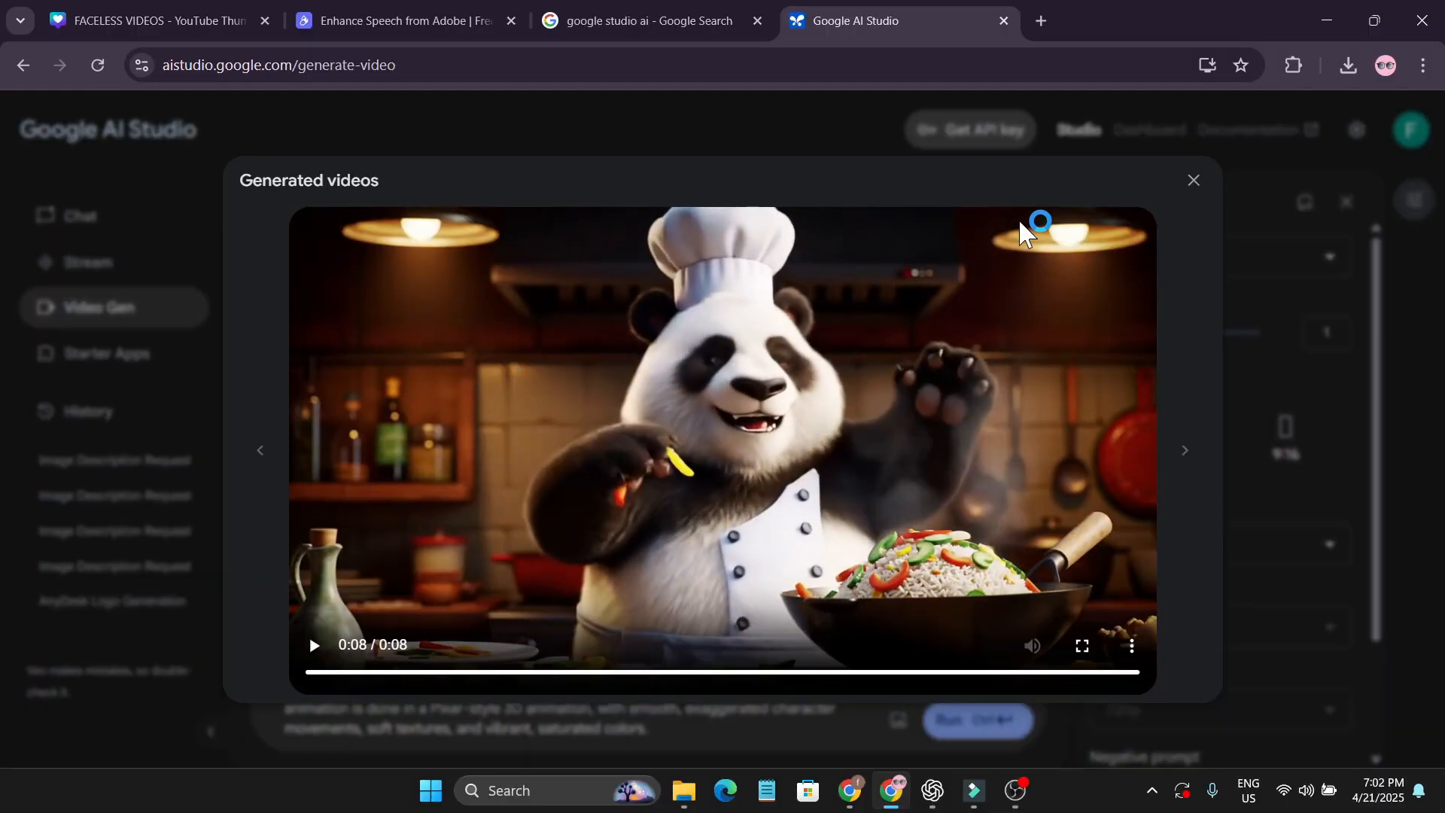
left_click(1193, 180)
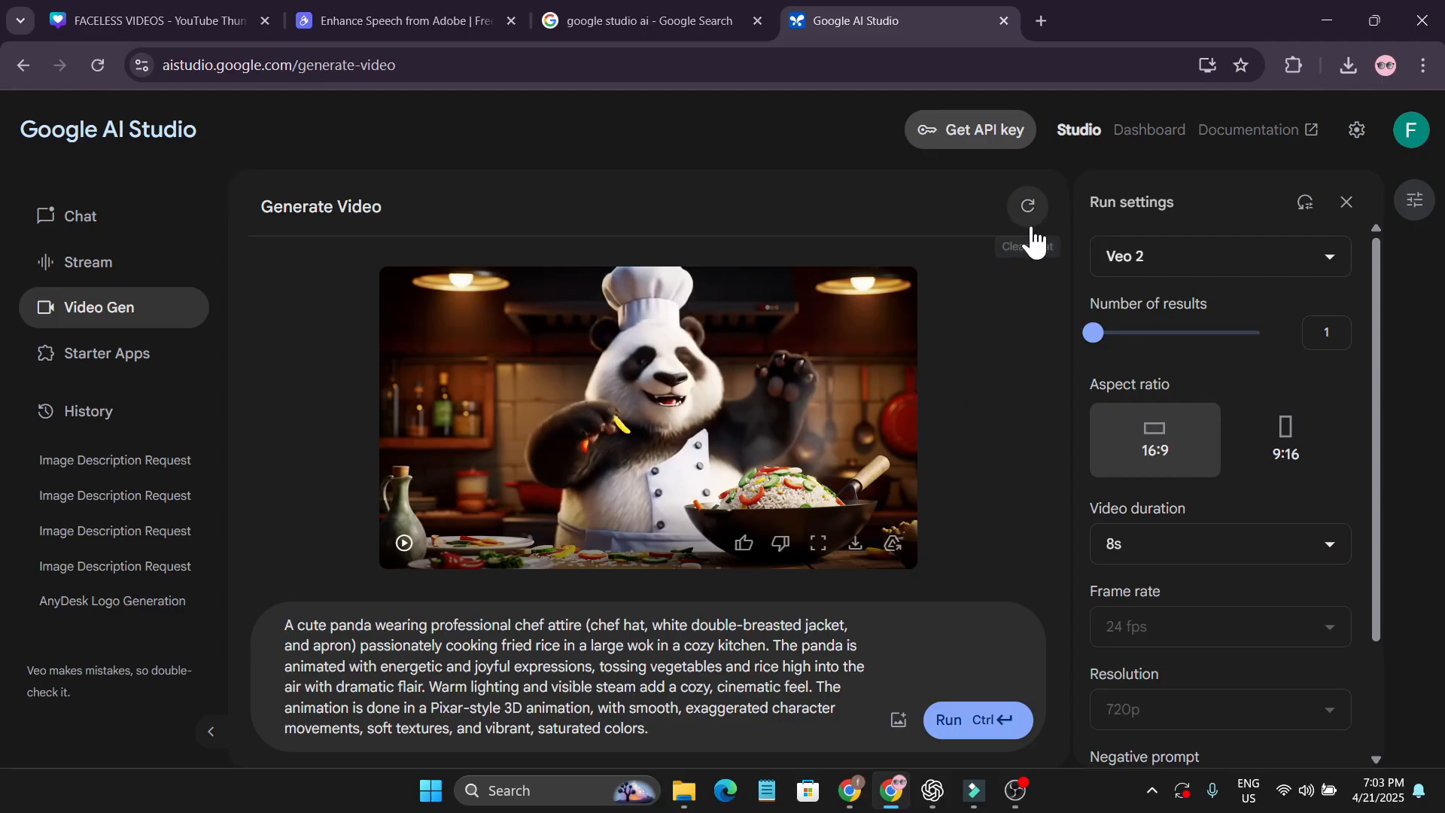
- Clear the panda prompt and video, then run a video-within-a-video prompt
left_click(1025, 206)
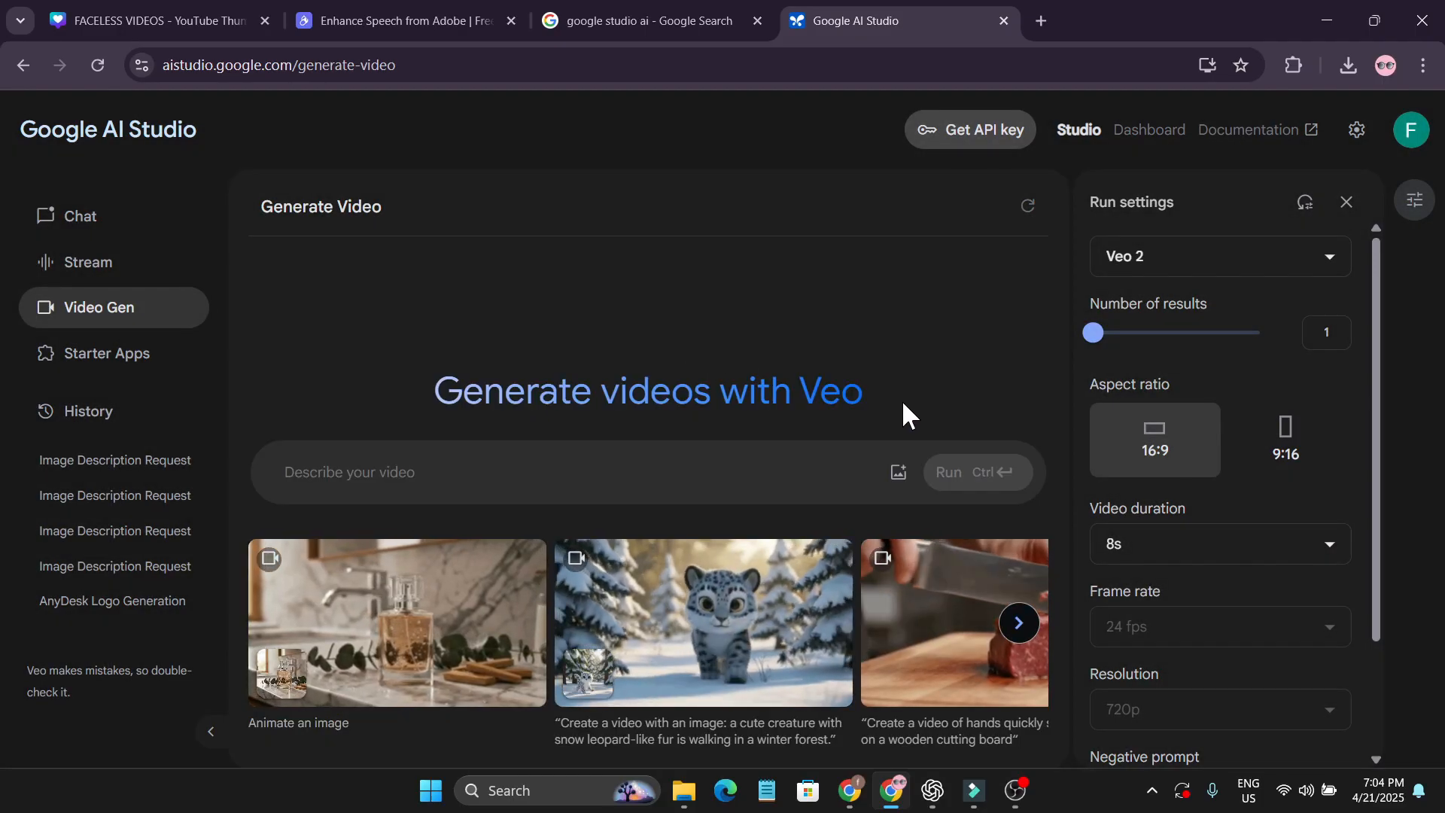
left_click(896, 471)
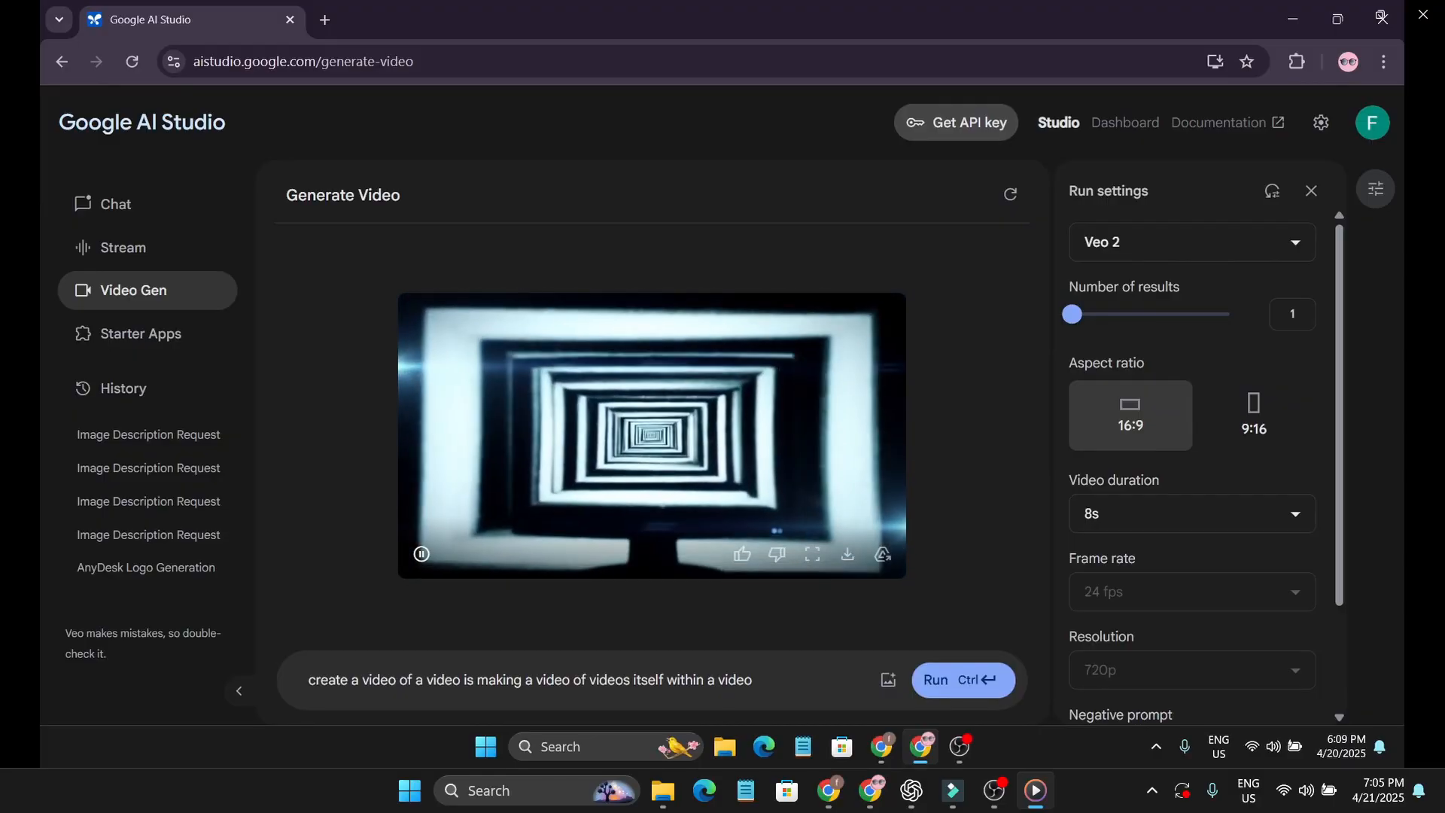
- Pause the nested-screens tunnel video
left_click(421, 554)
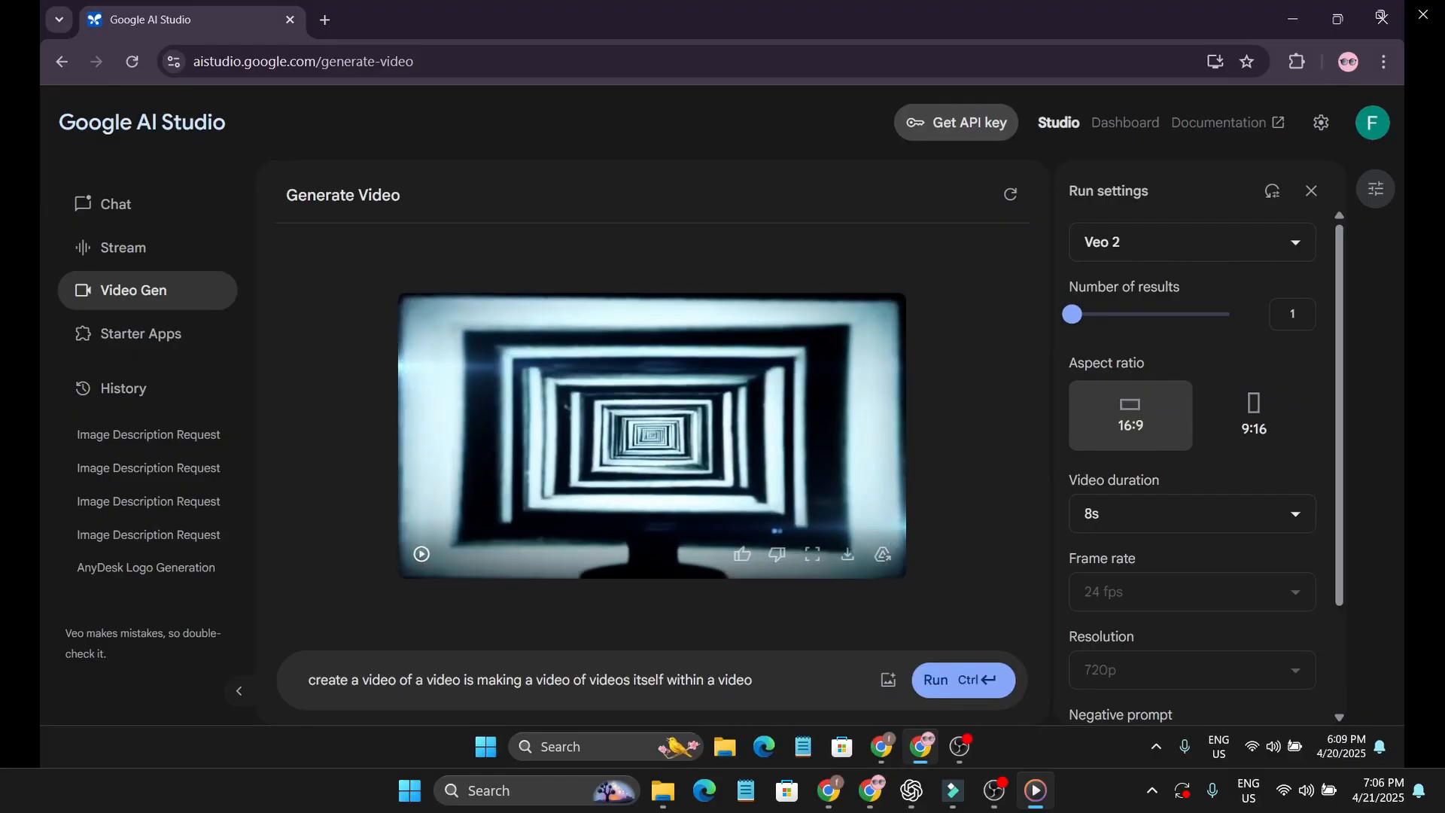